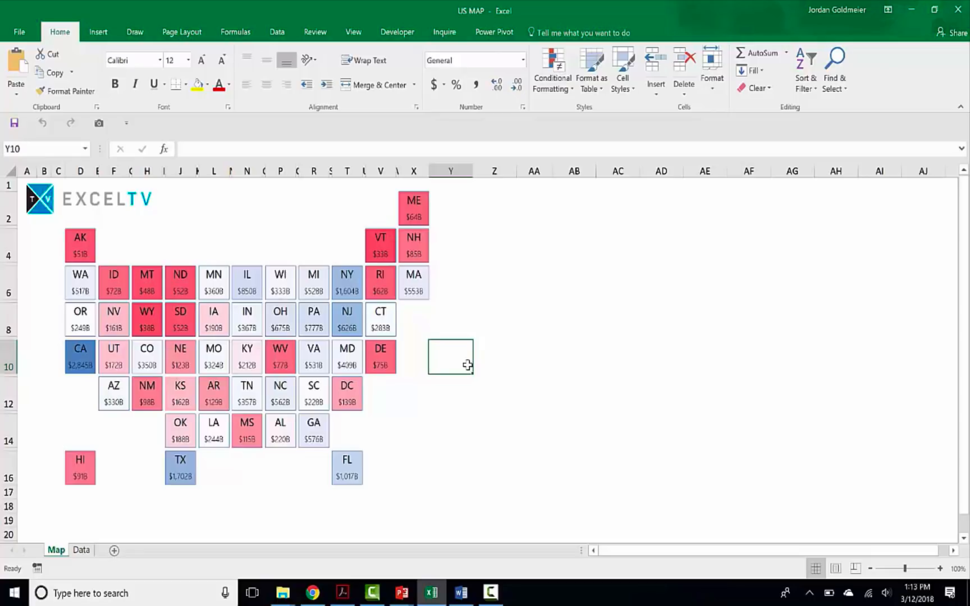
mouse_move(457, 360)
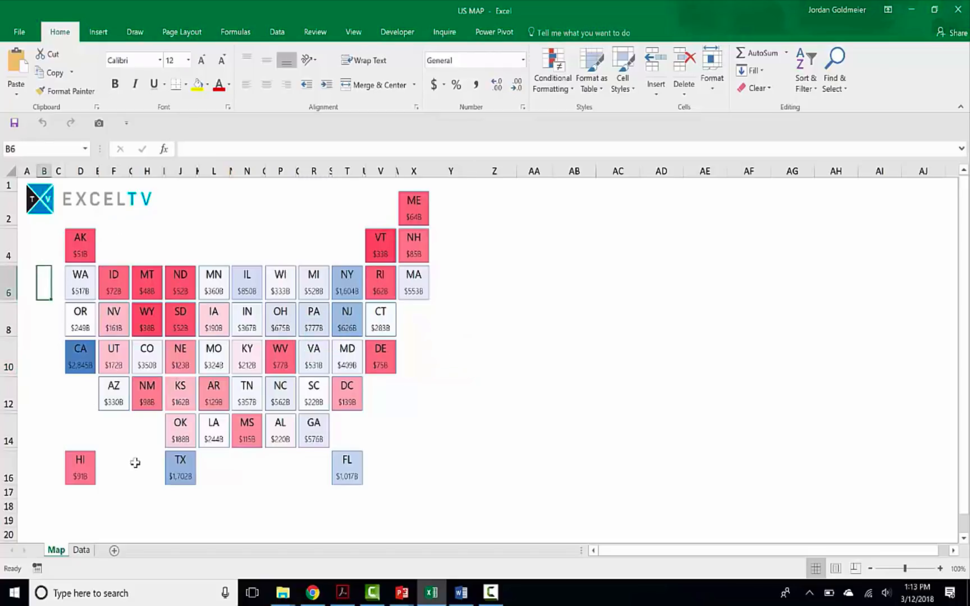
Turn on the Map sheet's gridlines from the View ribbon
left_click(146, 468)
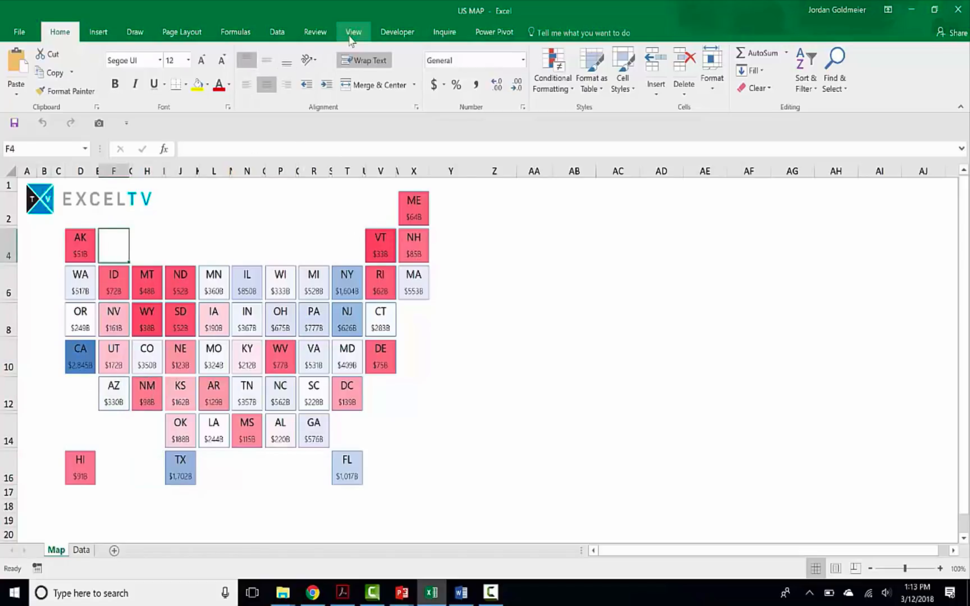
left_click(353, 31)
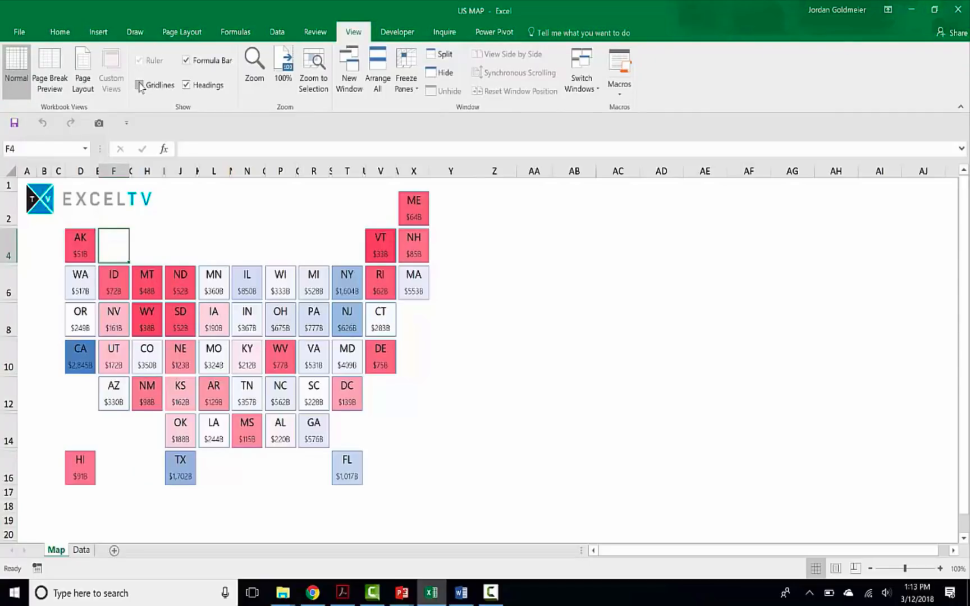
left_click(140, 85)
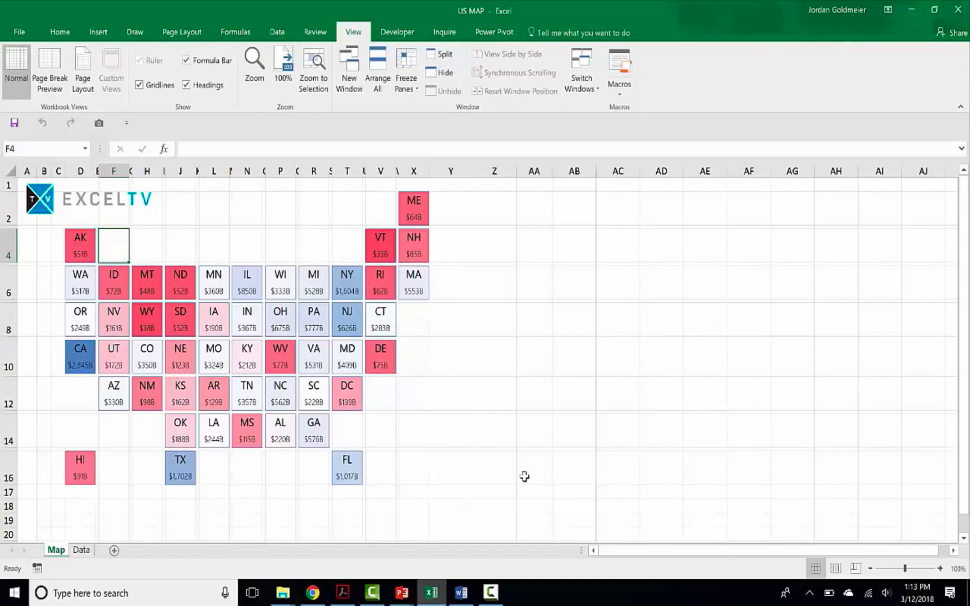
mouse_move(414, 417)
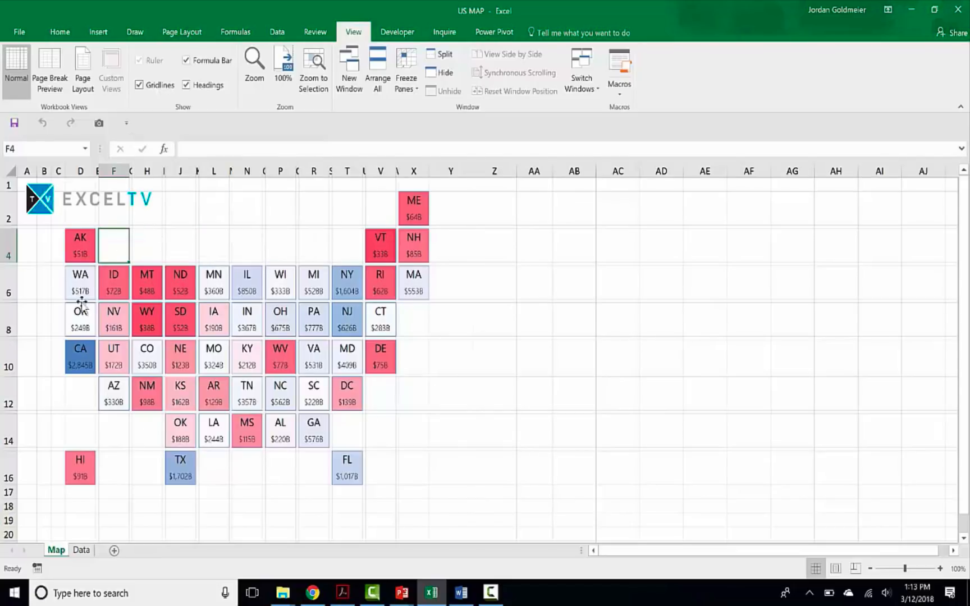
left_click(80, 244)
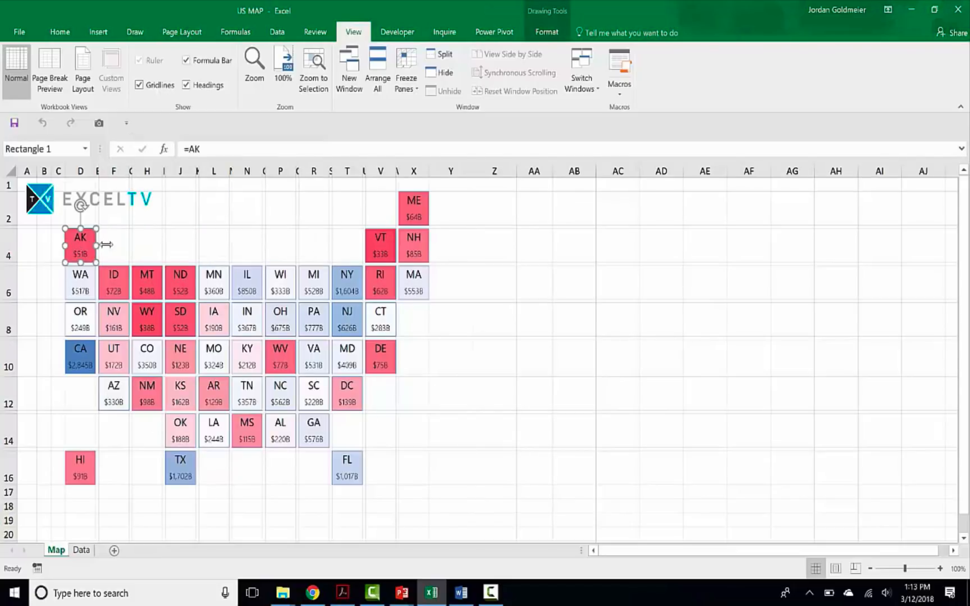
left_click(146, 246)
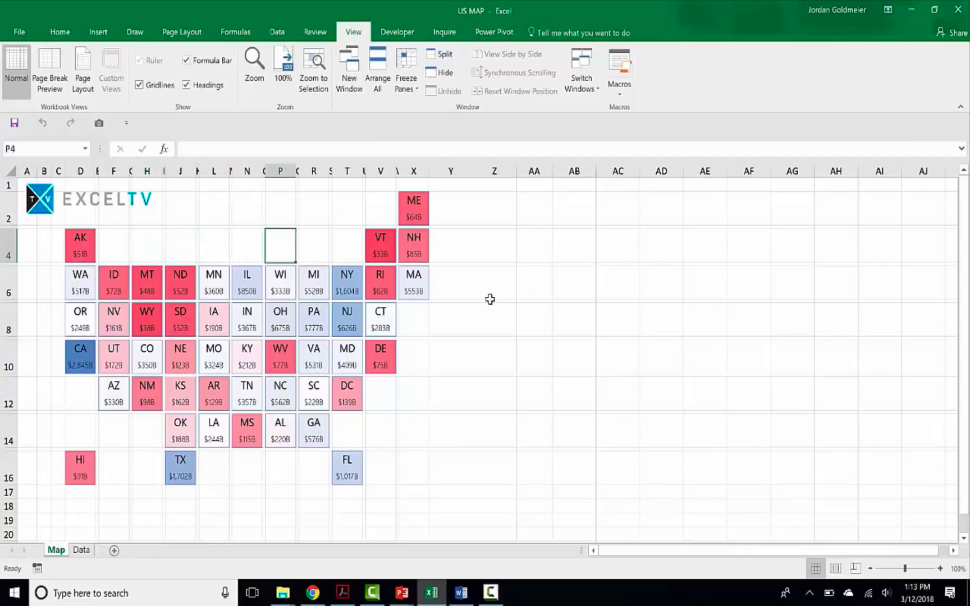
left_click(380, 246)
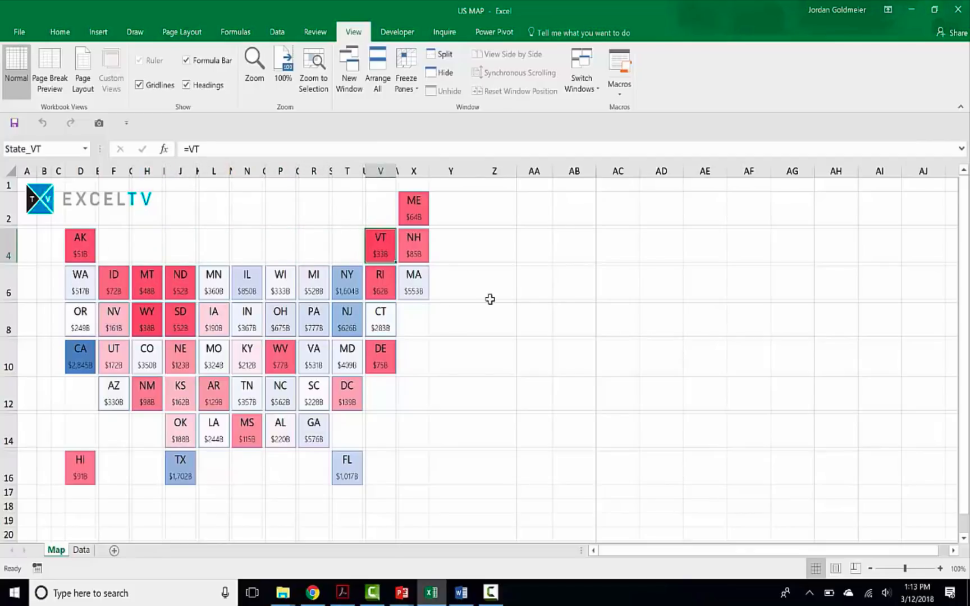
left_click(114, 283)
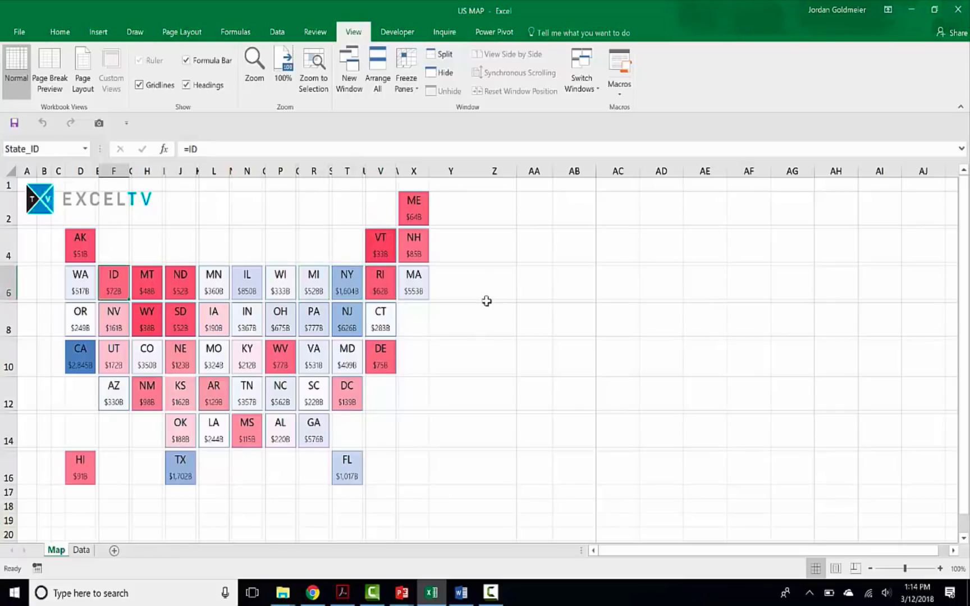
mouse_move(474, 316)
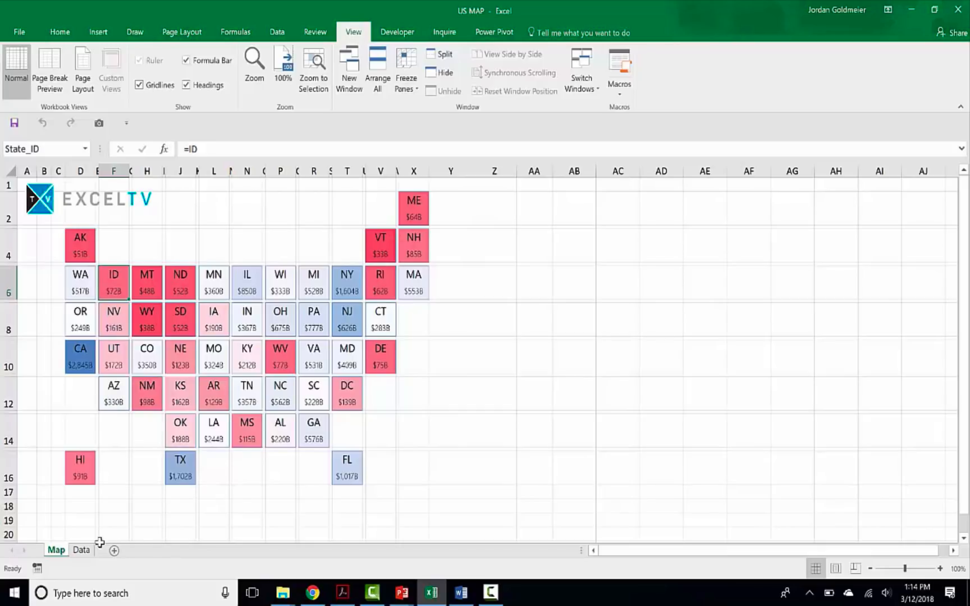
Switch to the Data sheet and select the first dozen state values
left_click(81, 550)
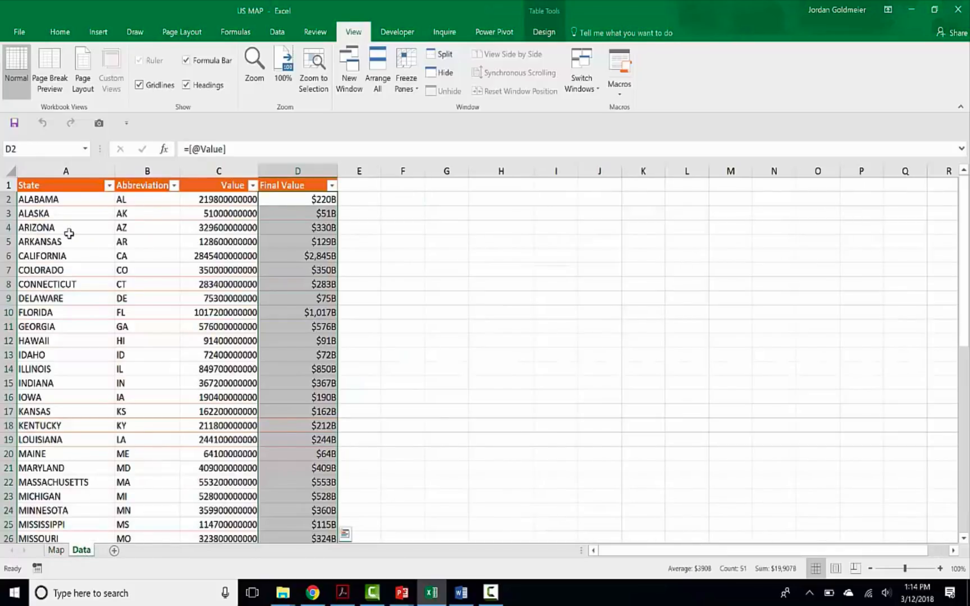
left_click(36, 227)
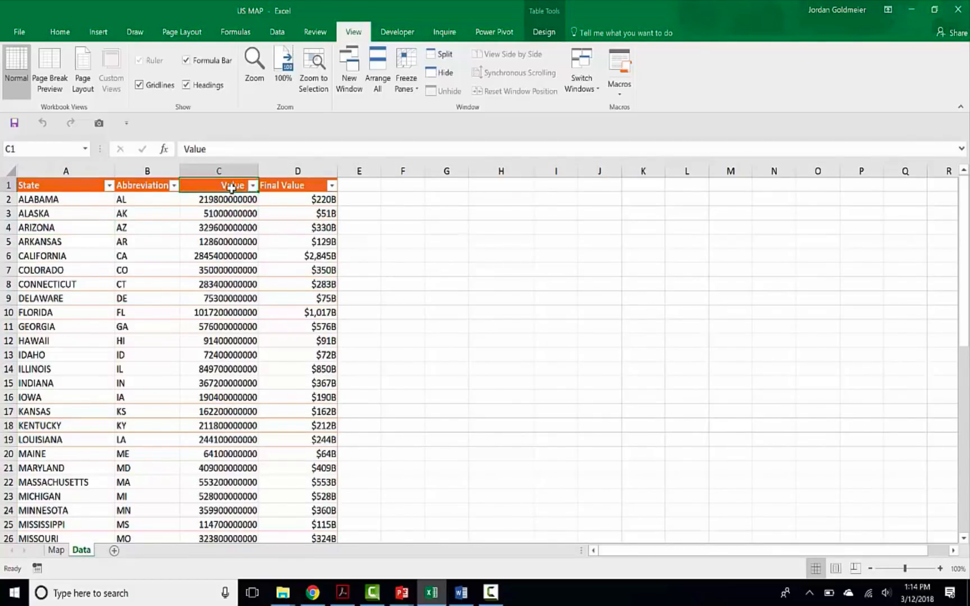
left_click_drag(218, 199, 218, 355)
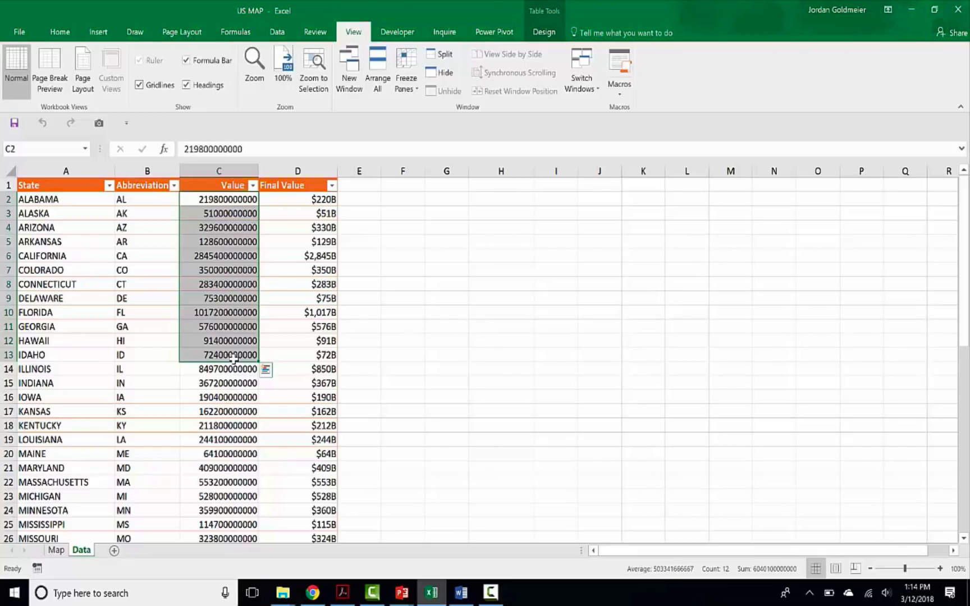
Inspect the Final Value cell names for Alabama and Alaska, plus Arizona's raw value
left_click(297, 198)
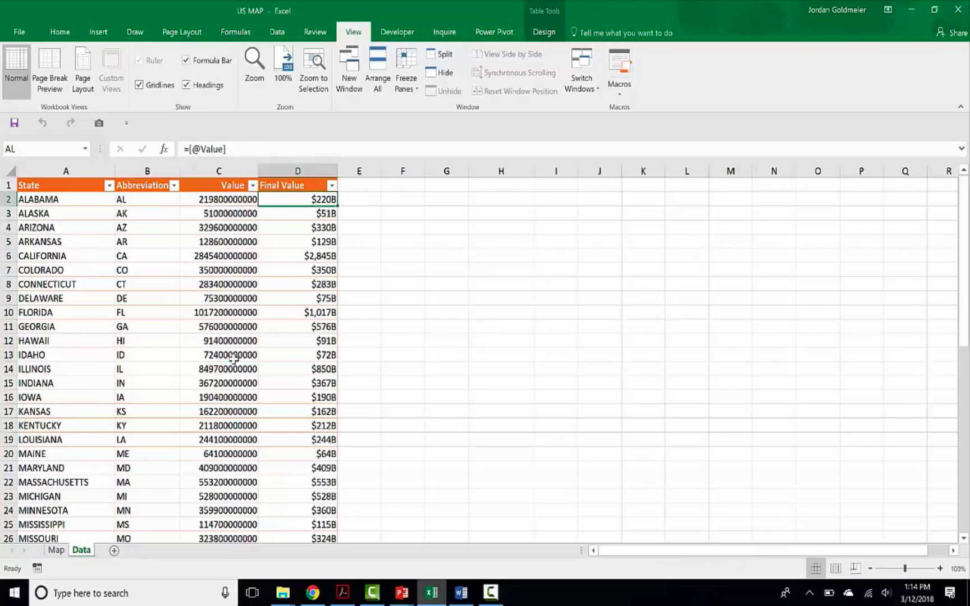
left_click(218, 227)
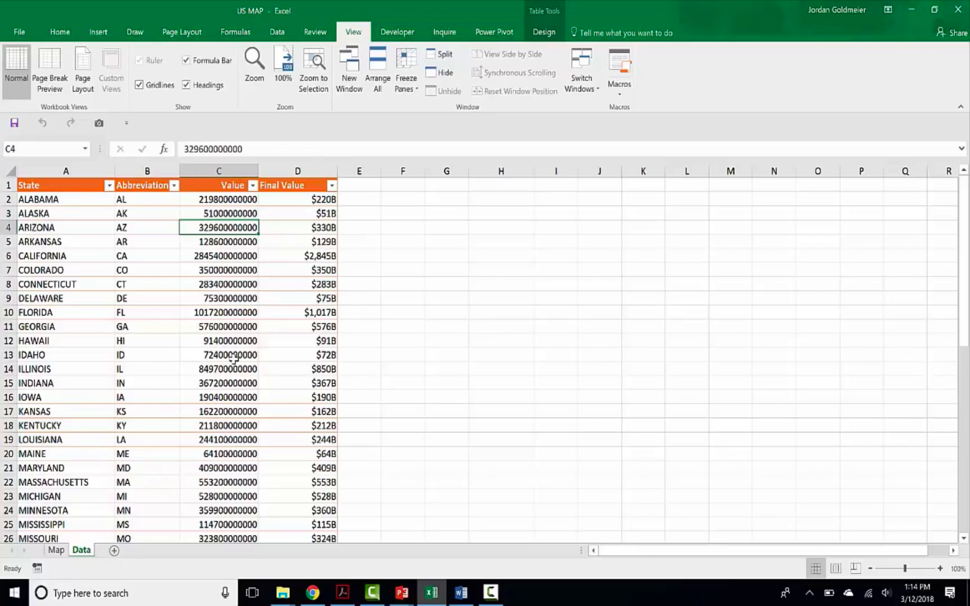
left_click(297, 213)
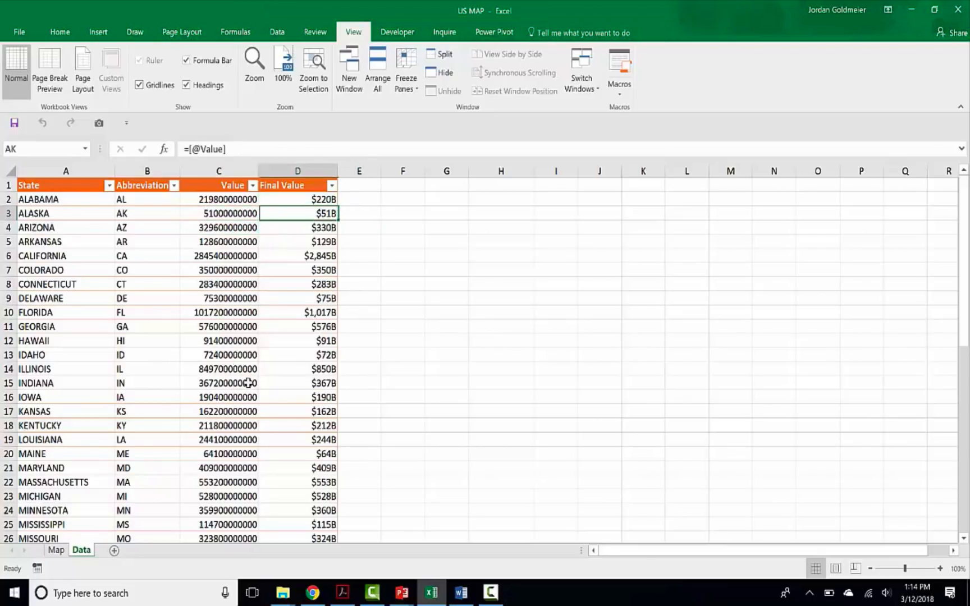
left_click(298, 198)
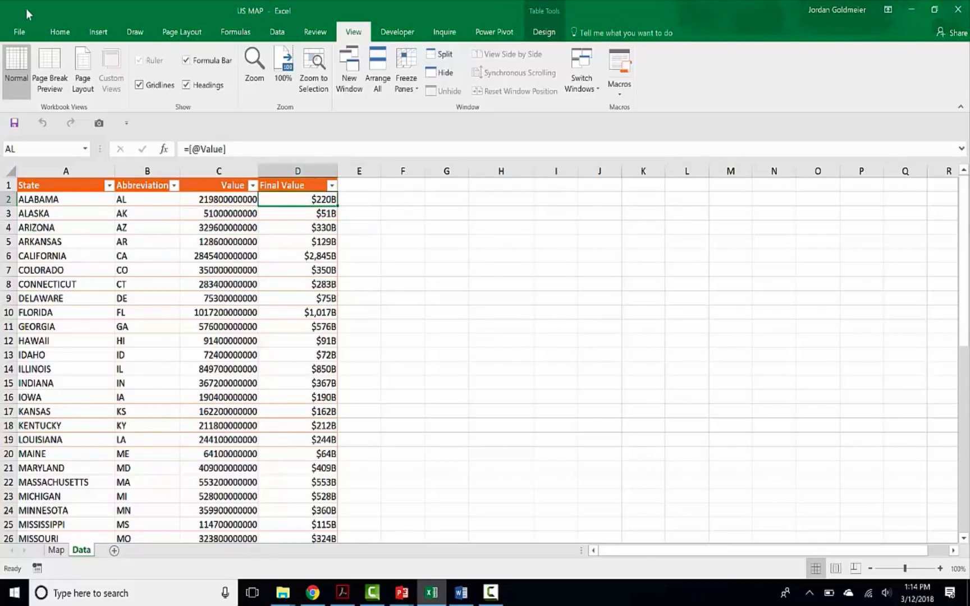
left_click(59, 32)
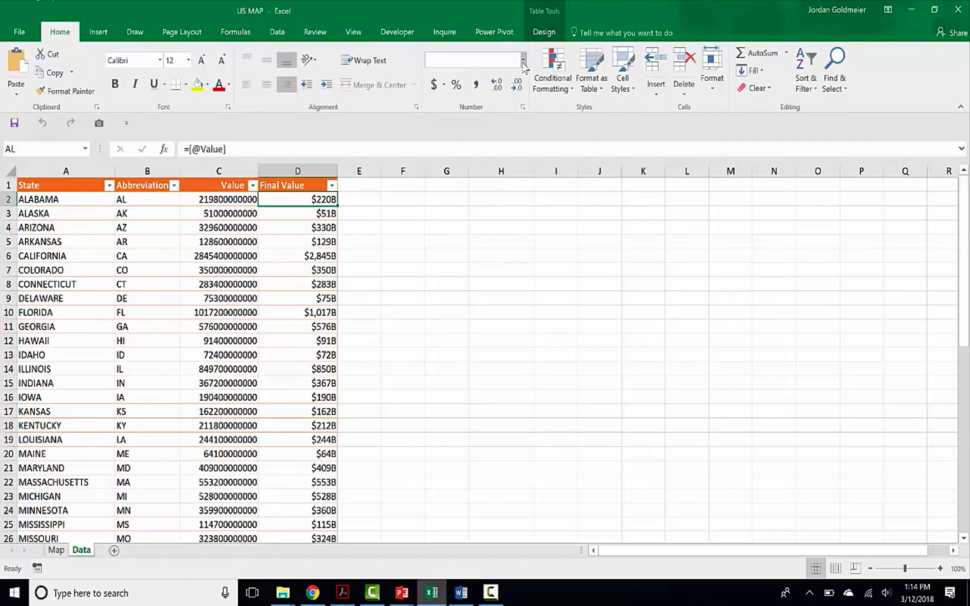
mouse_move(488, 360)
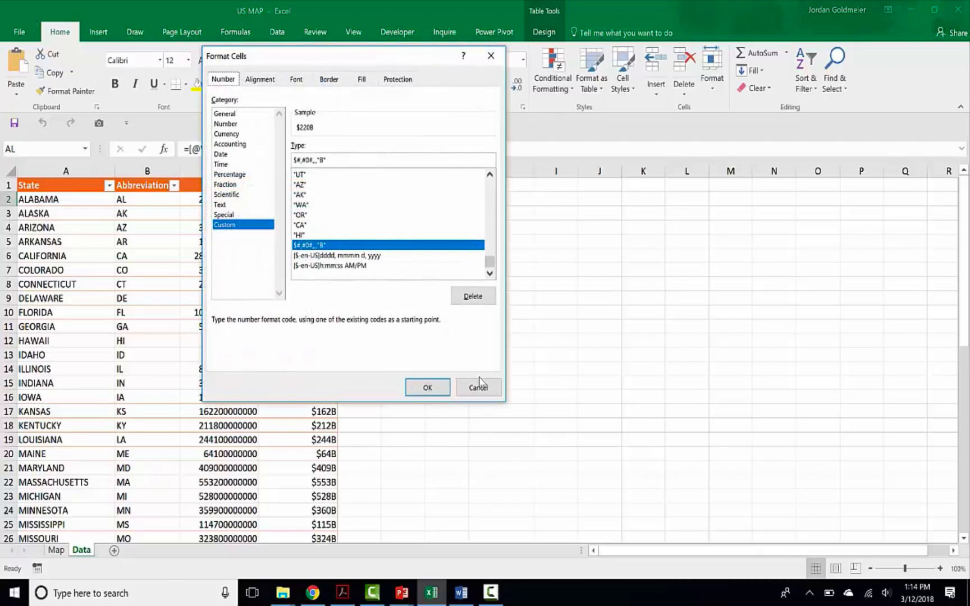
left_click(428, 388)
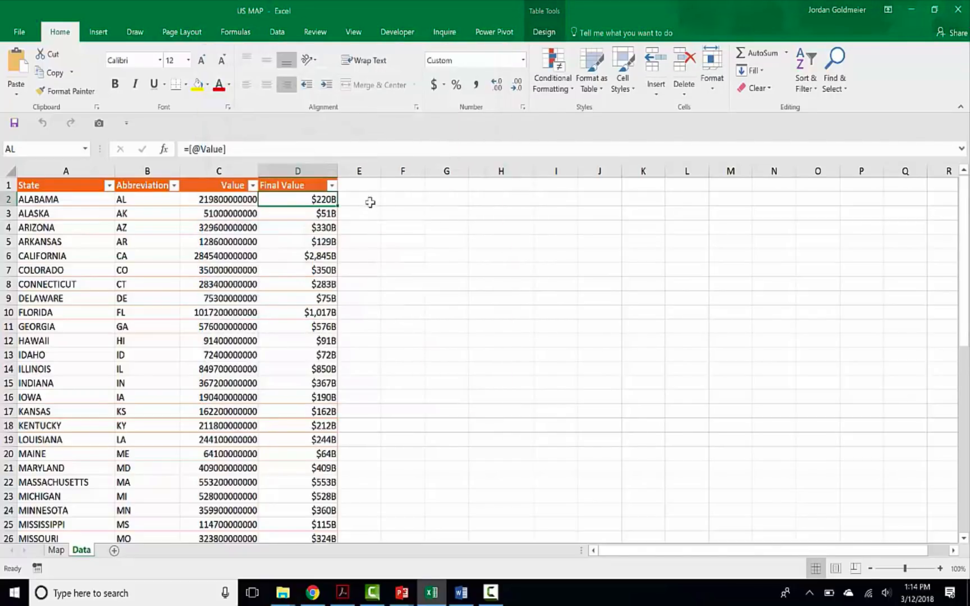
Cancel the half-typed =TEXT( formula with Esc and go back to the Map sheet
type("=text")
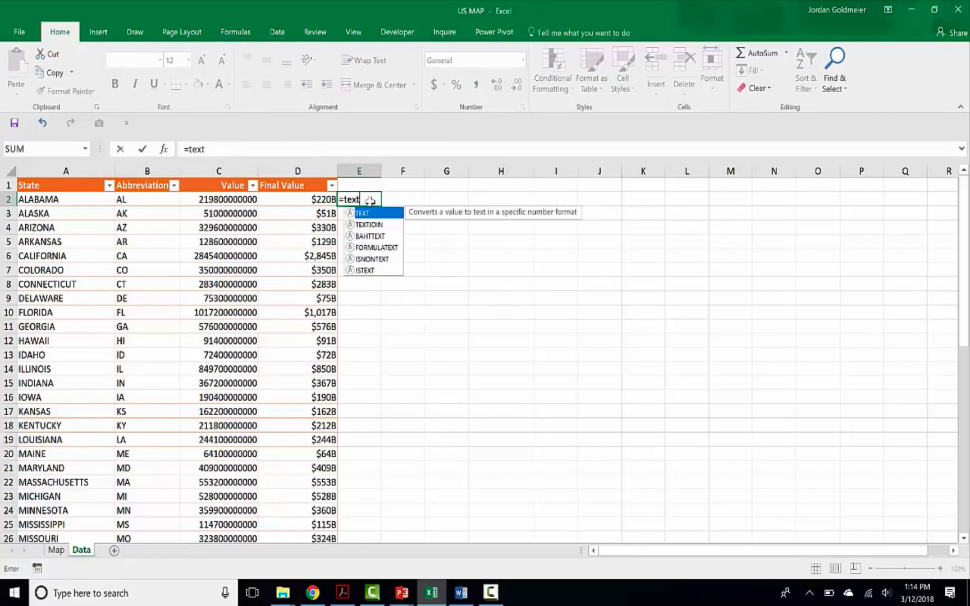
type("(")
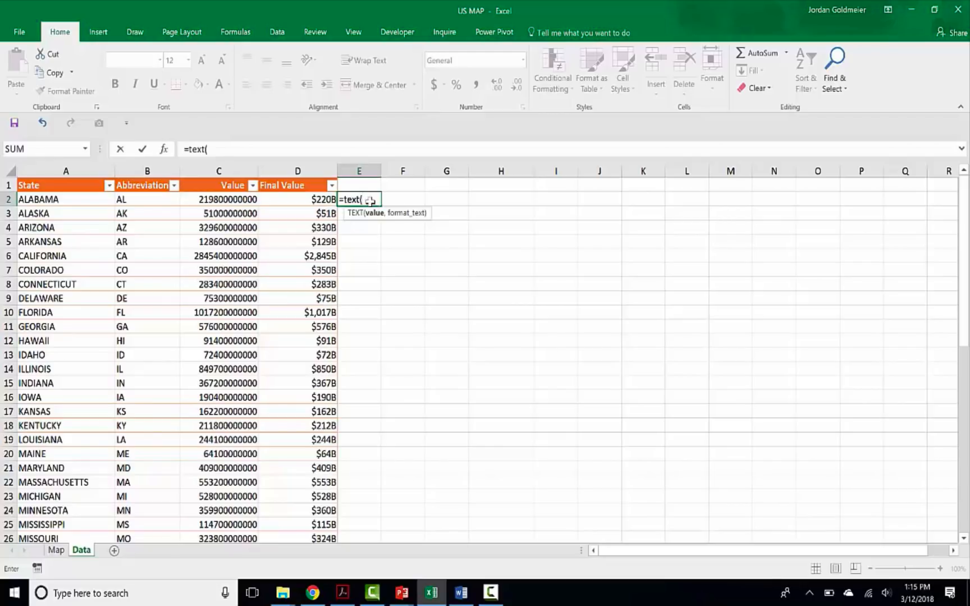
key("Escape")
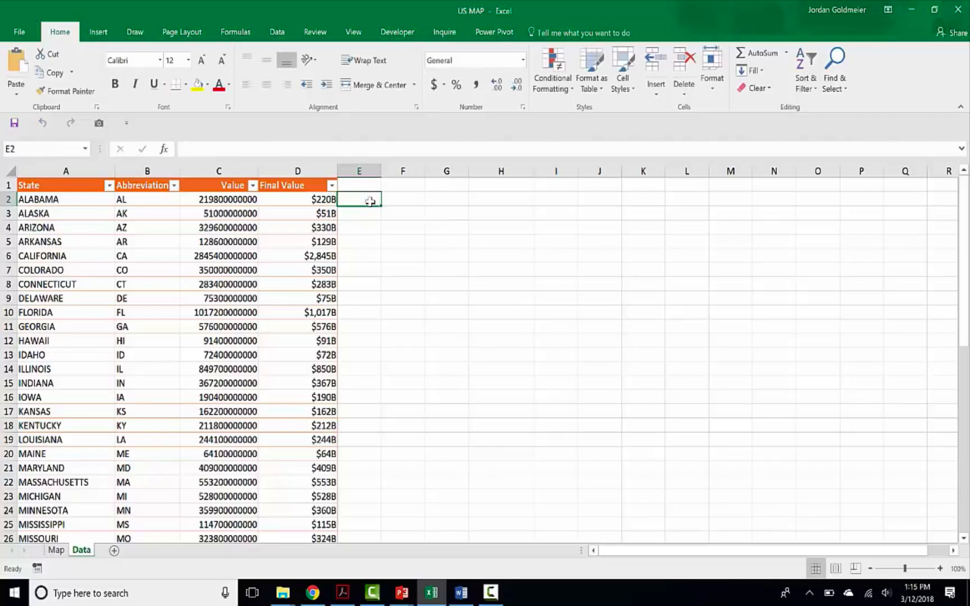
left_click(297, 200)
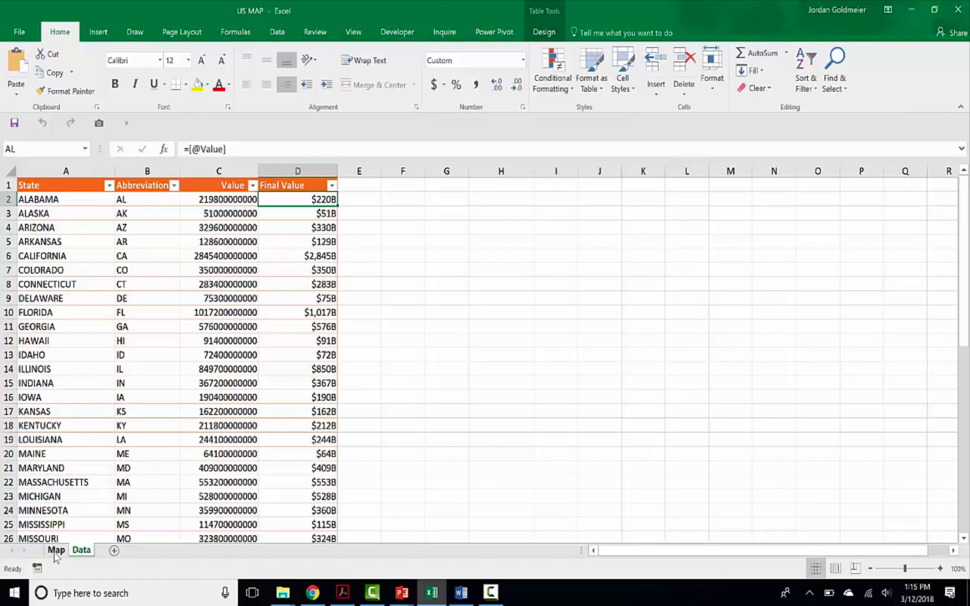
left_click(56, 550)
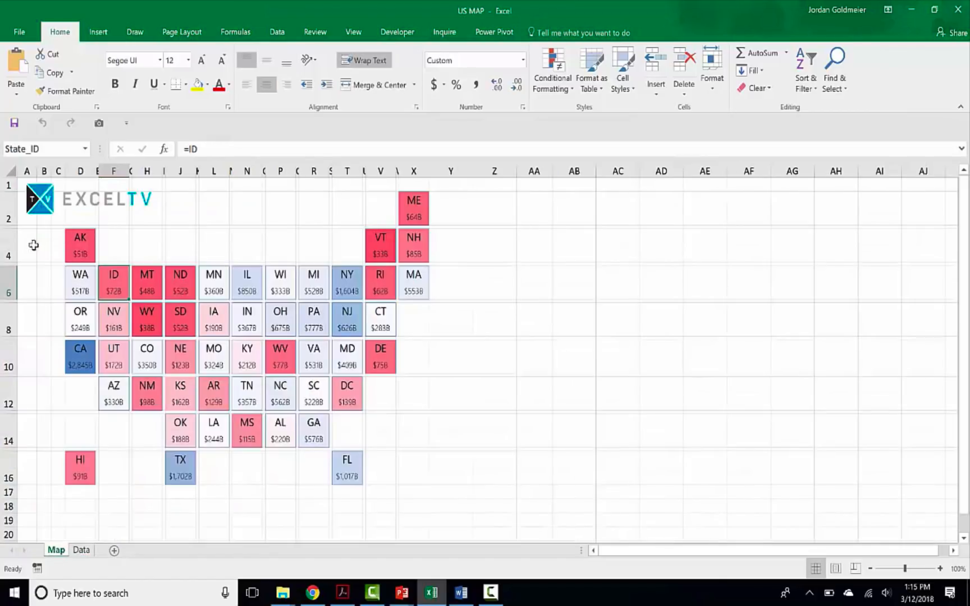
mouse_move(400, 488)
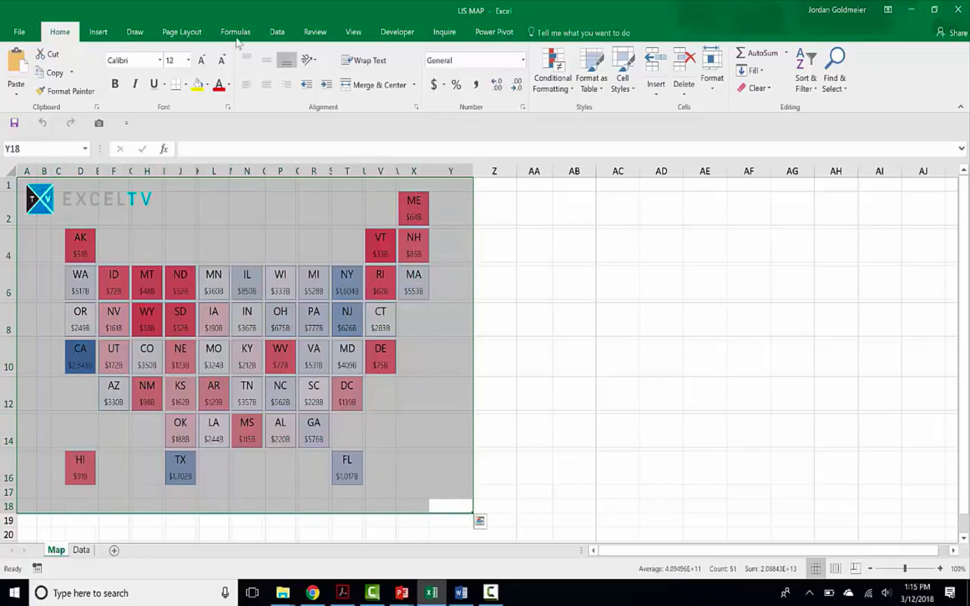
View the red-white-blue 3-Color Scale rule on D2:X16 in Manage Rules, leaving it unchanged
left_click(551, 70)
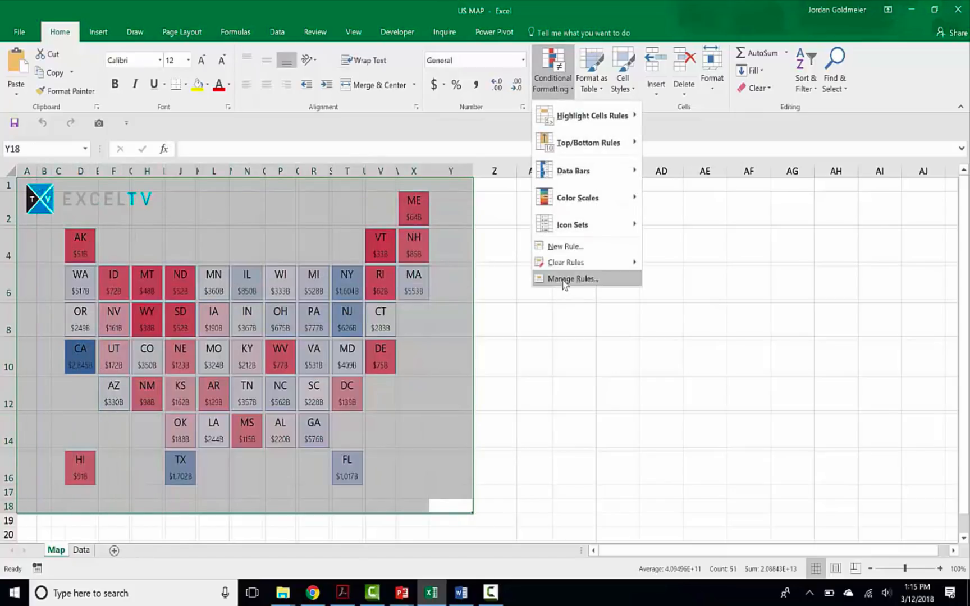
left_click(571, 279)
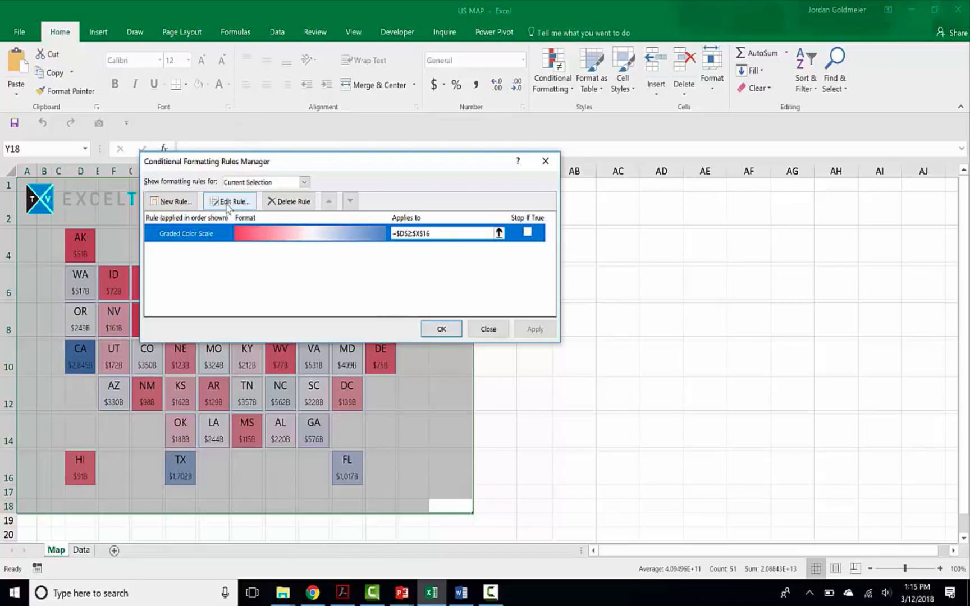
left_click(230, 201)
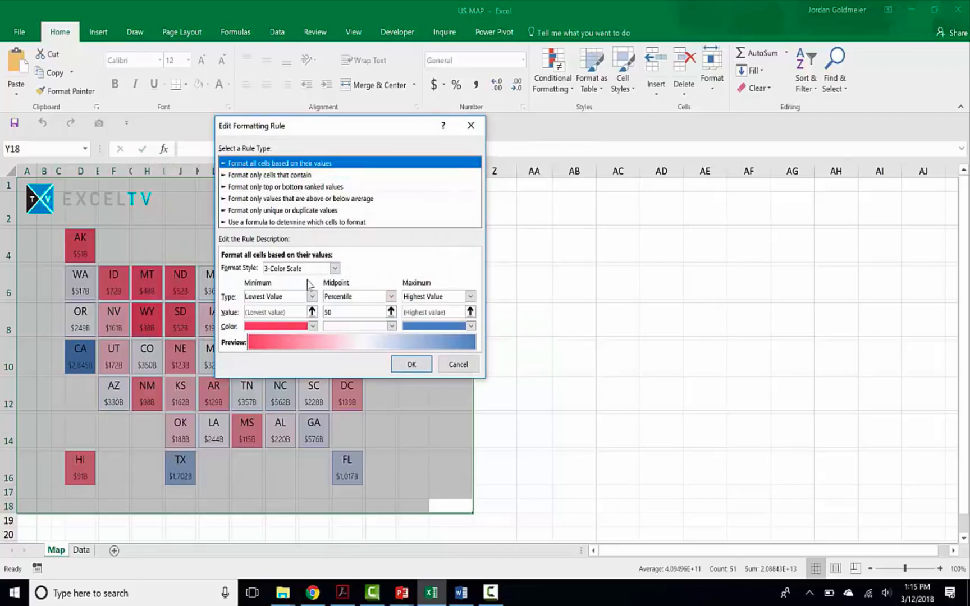
mouse_move(286, 195)
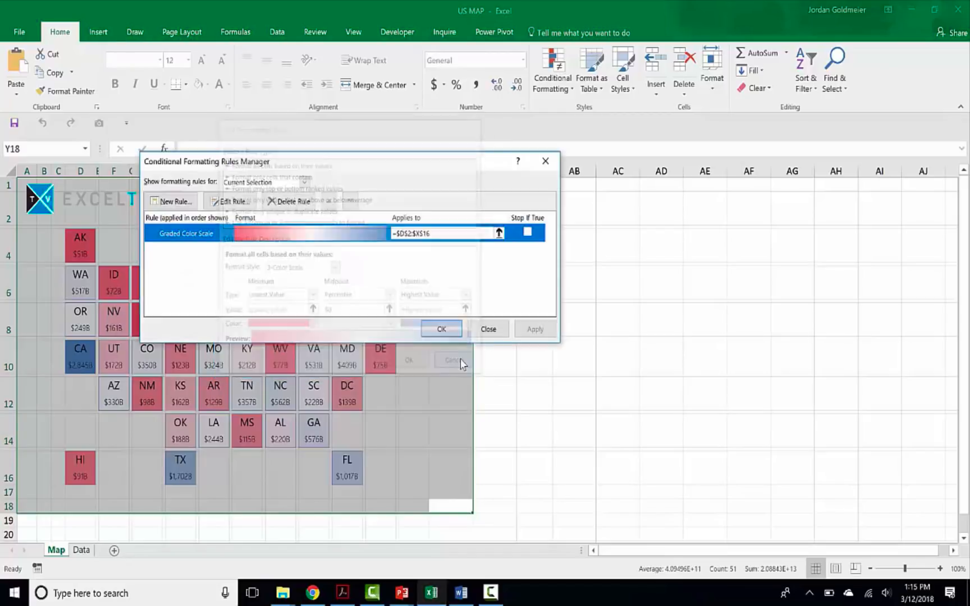
left_click(487, 329)
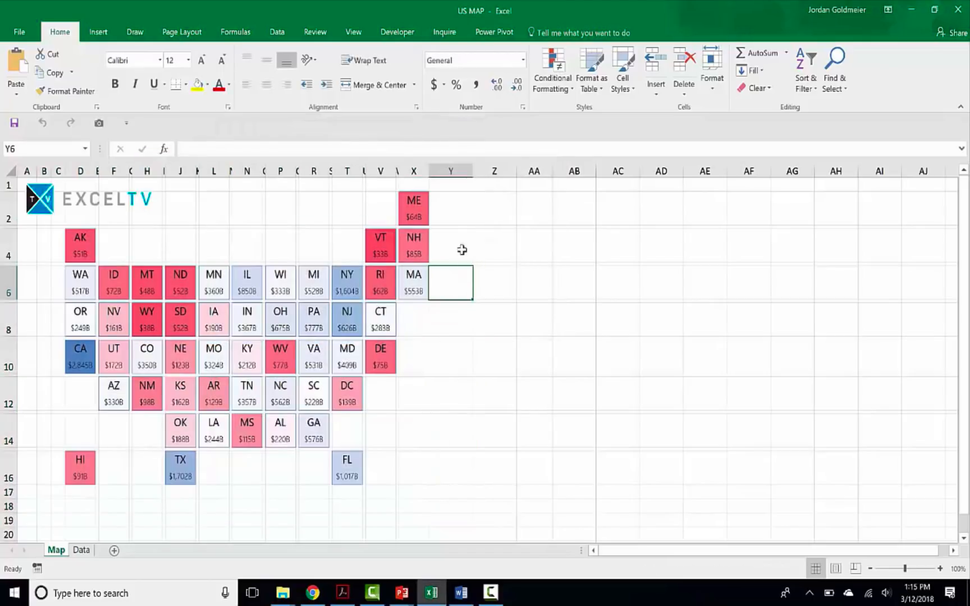
Check the State_ME, State_NH and State_NY cells' =XX formulas, then show the Formulas ribbon
left_click(414, 208)
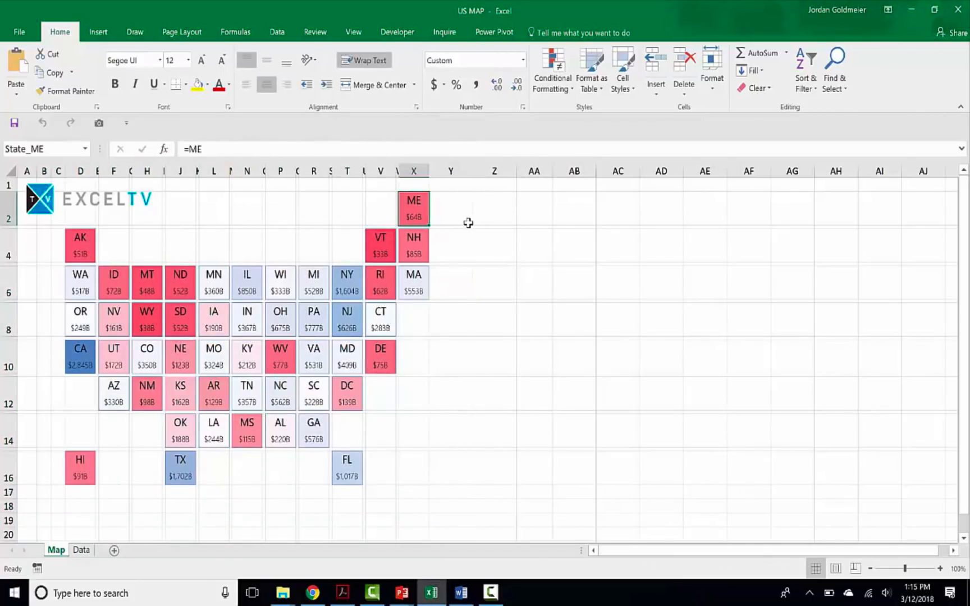
left_click(414, 246)
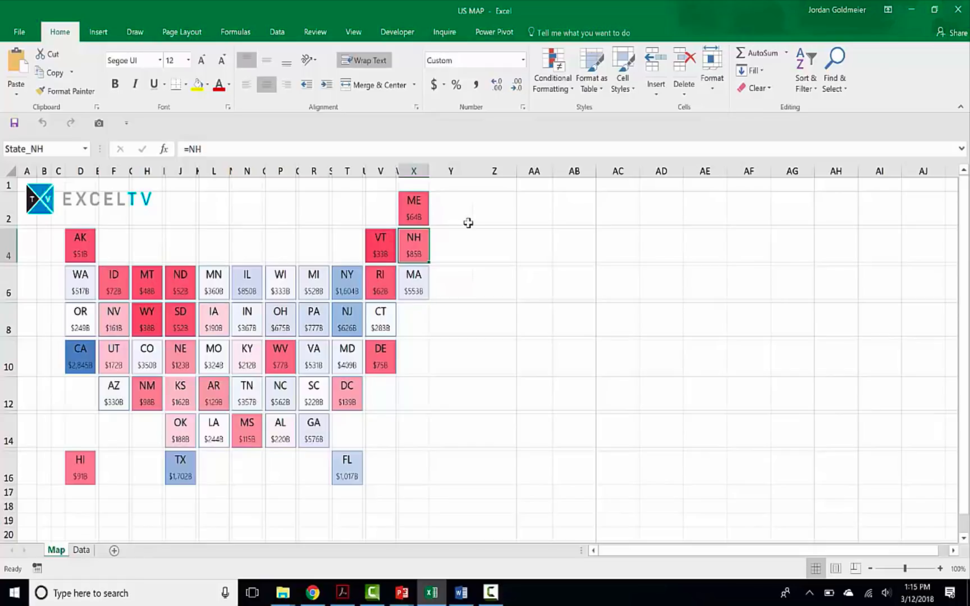
left_click(347, 283)
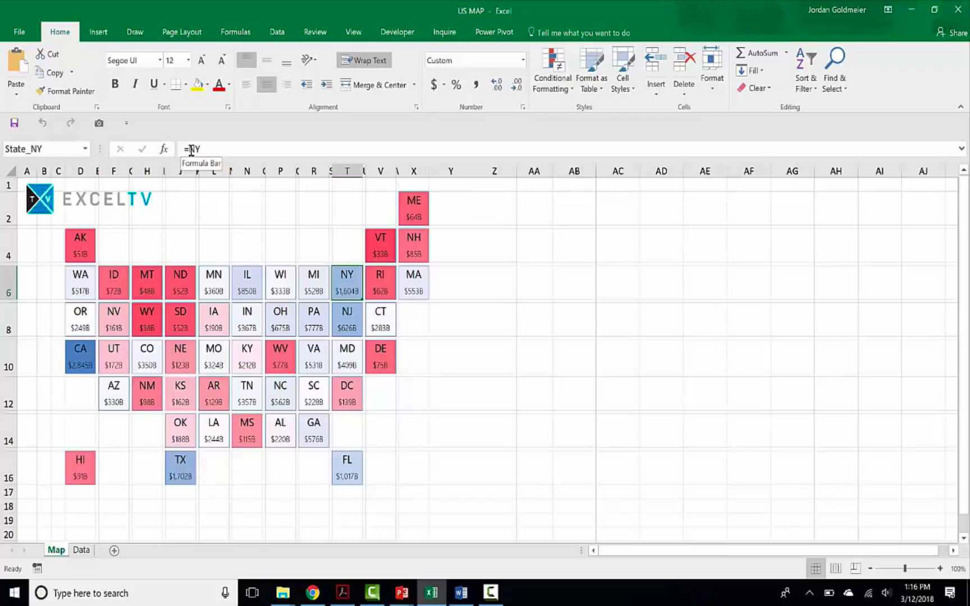
left_click(236, 31)
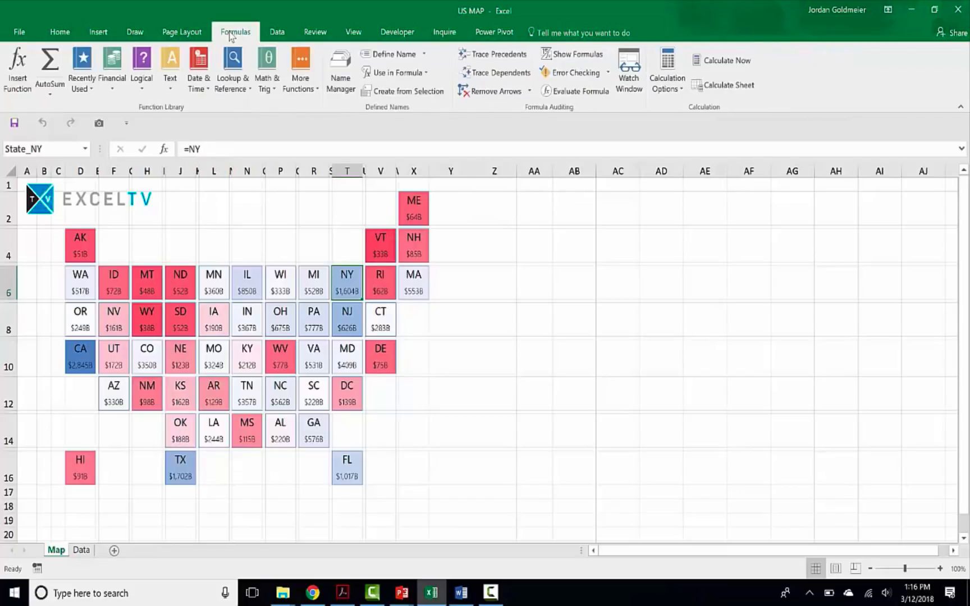
left_click(339, 68)
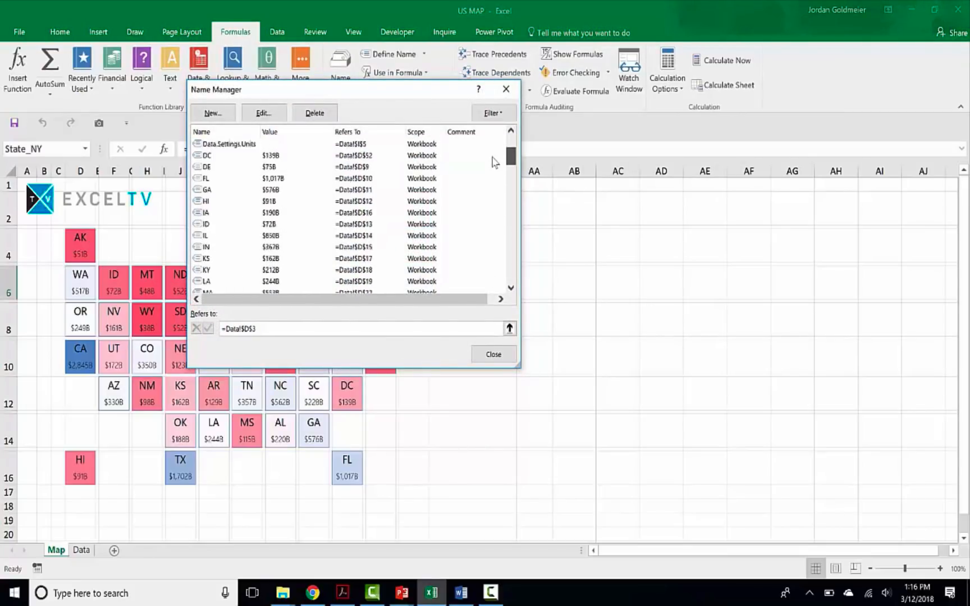
left_click(493, 353)
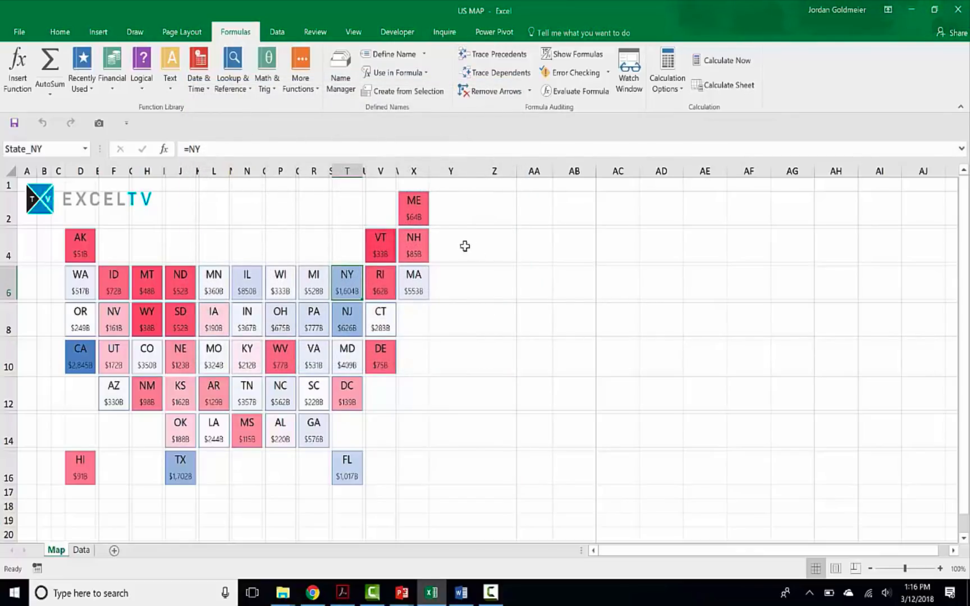
left_click(450, 246)
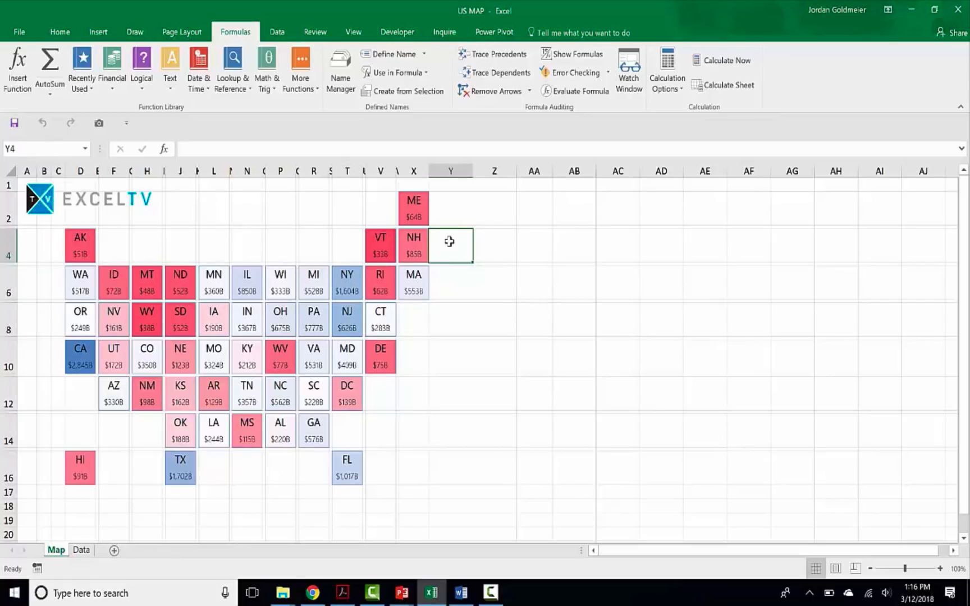
Drag Vermont's $33B label (Rectangle 37, =VT) off its tile beside NH
left_click(413, 245)
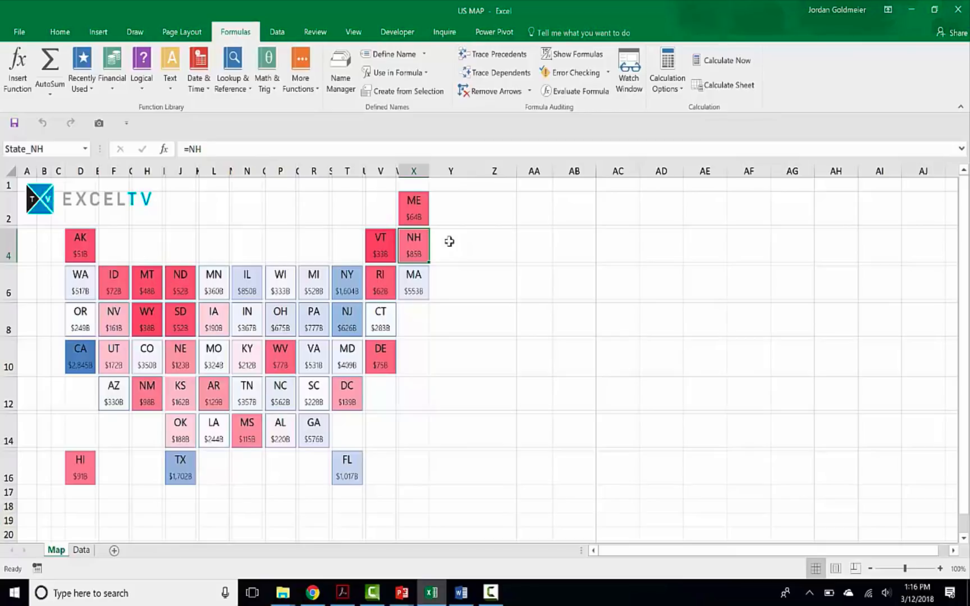
left_click(59, 31)
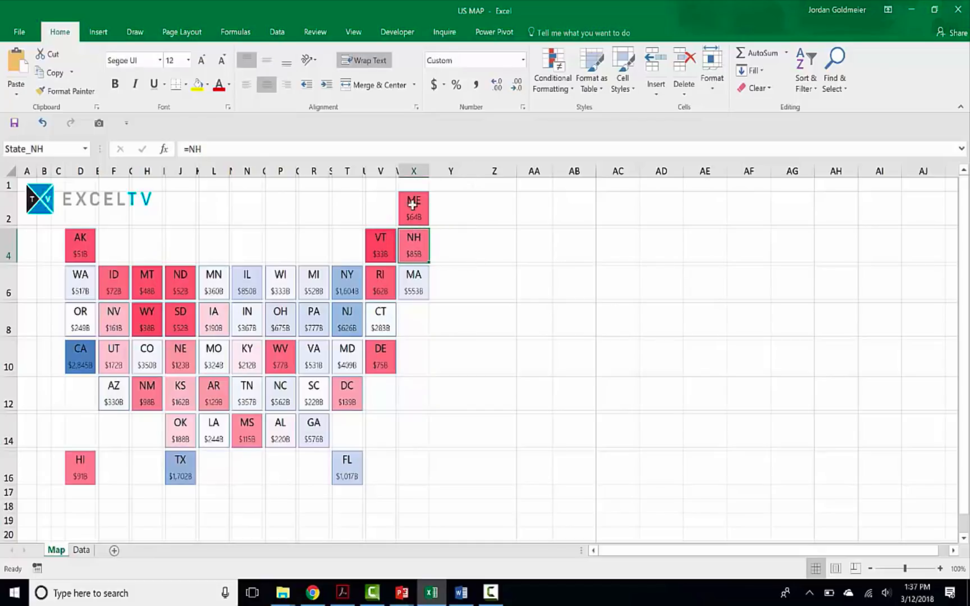
left_click(380, 246)
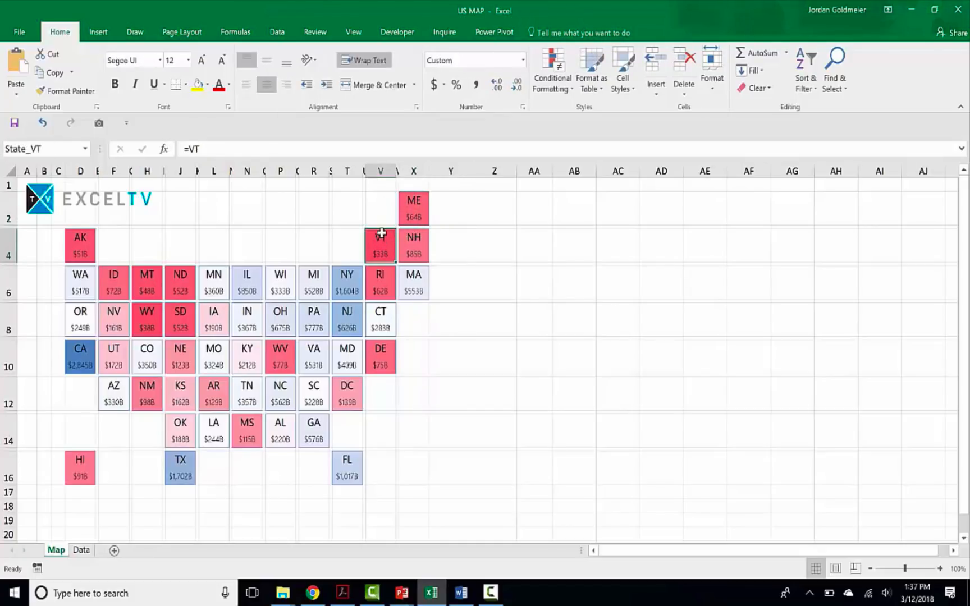
left_click(380, 246)
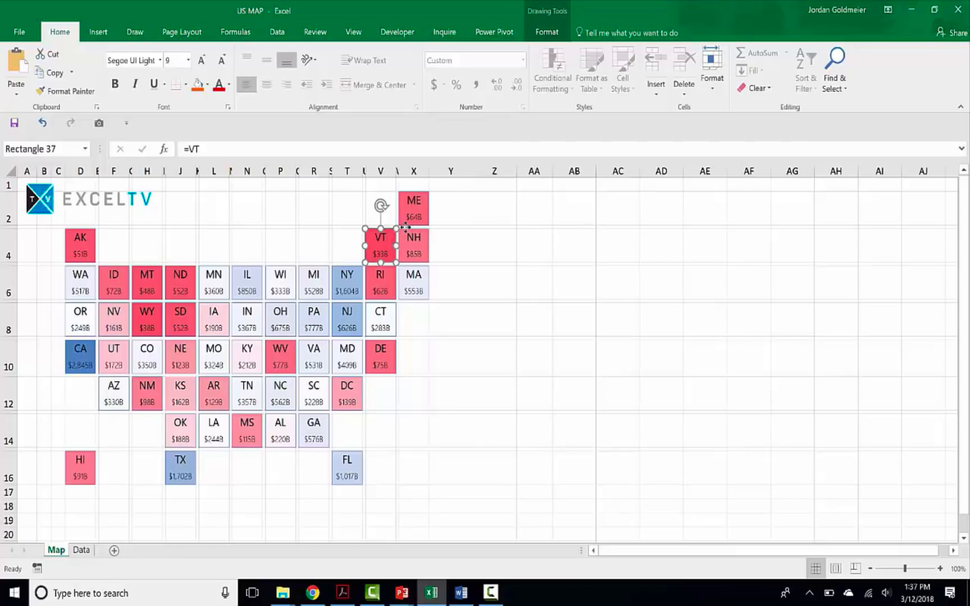
left_click_drag(380, 246, 471, 246)
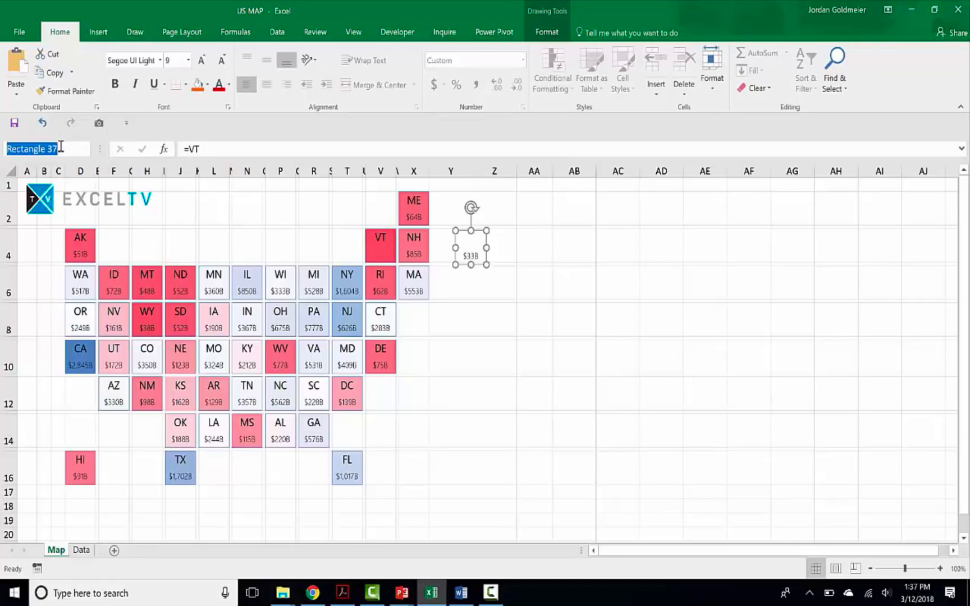
left_click(81, 551)
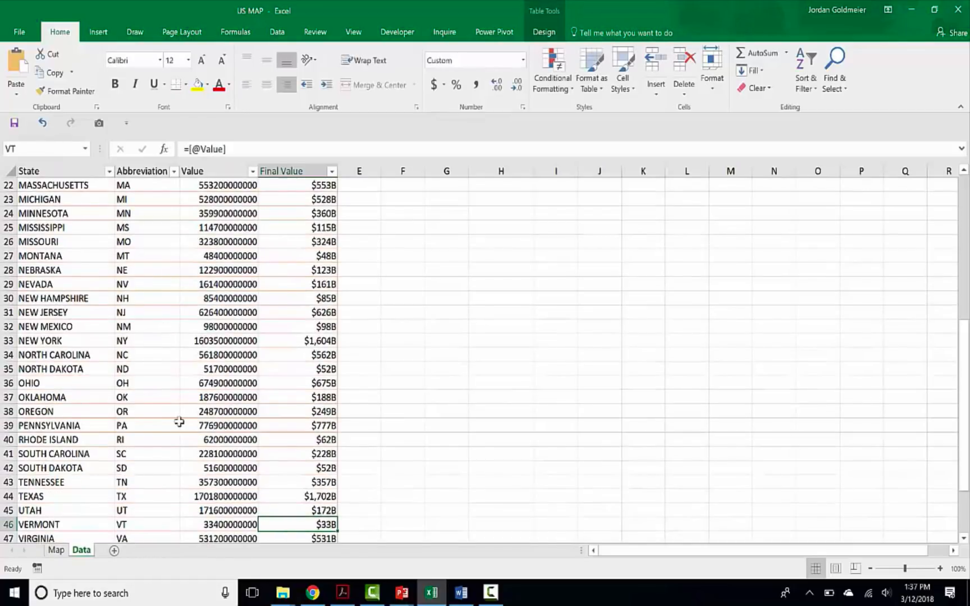
scroll("down", 3)
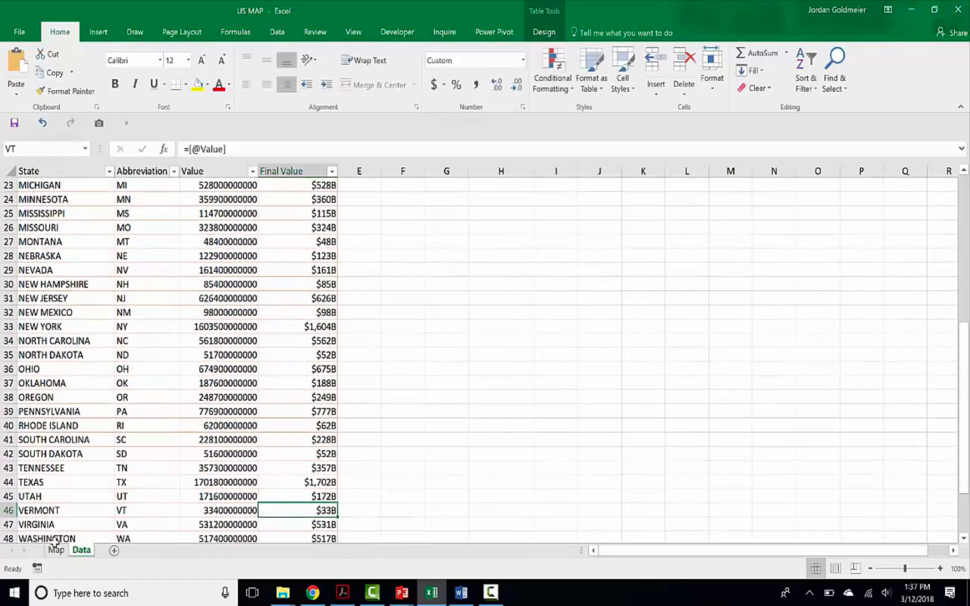
left_click(56, 551)
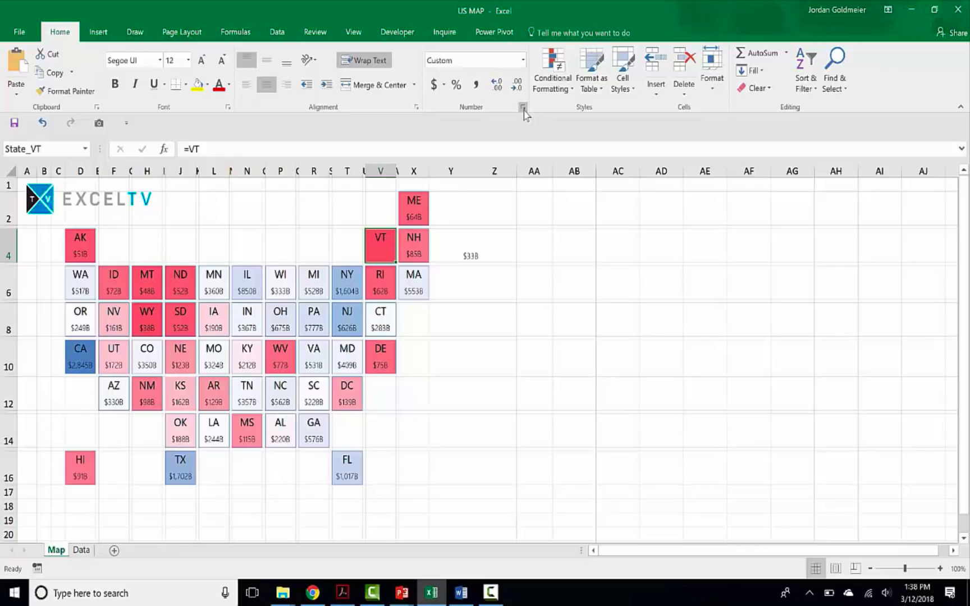
Give the VT cell a custom format based on the "NH" $#,##0,,,"B" code
left_click(523, 107)
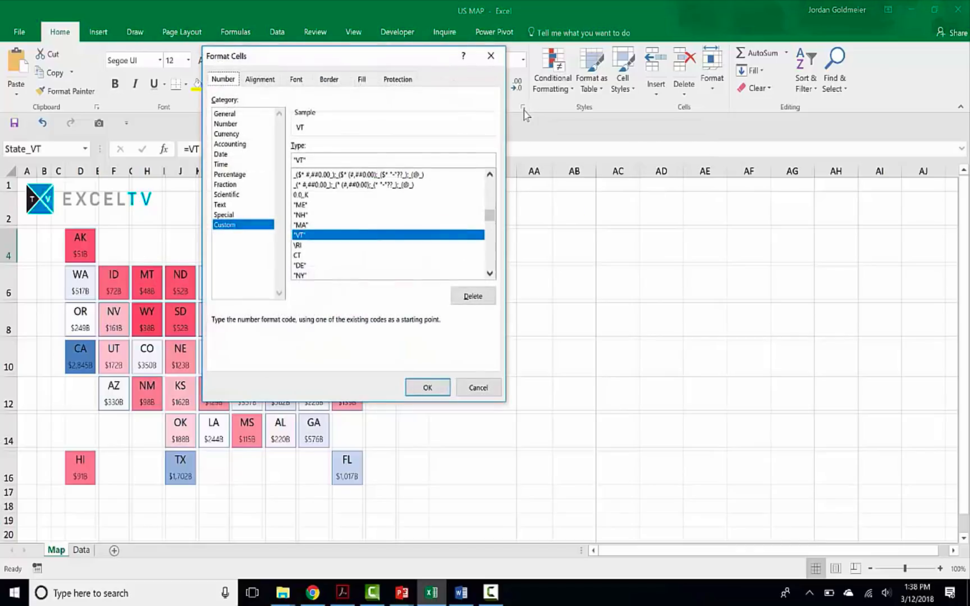
mouse_move(319, 237)
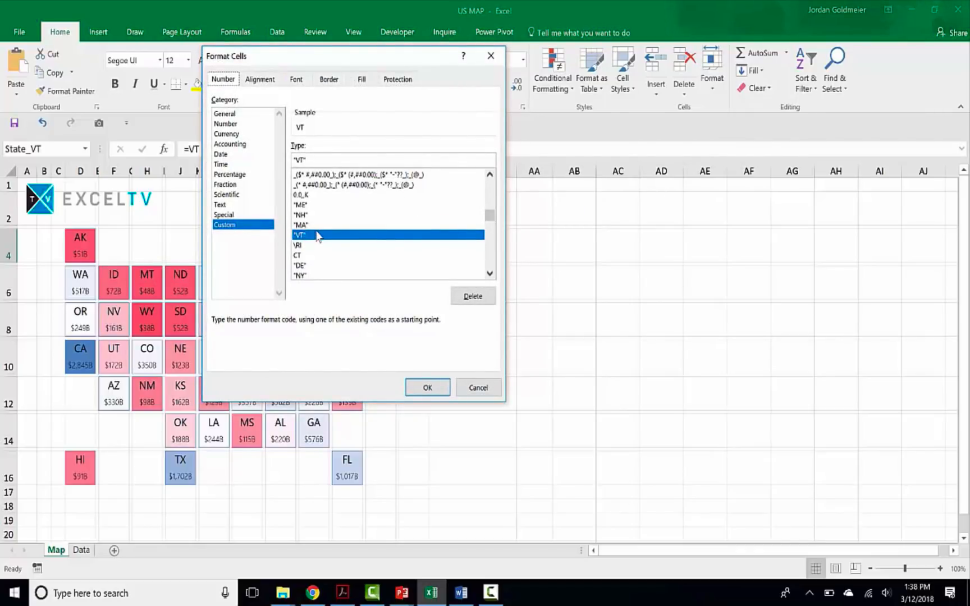
left_click(342, 160)
type("NJ")
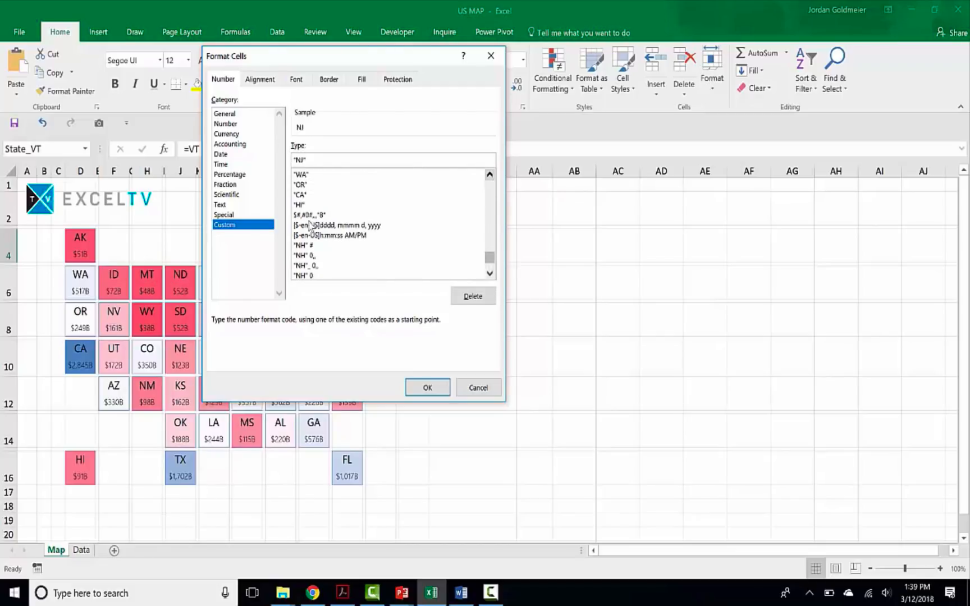
left_click(322, 215)
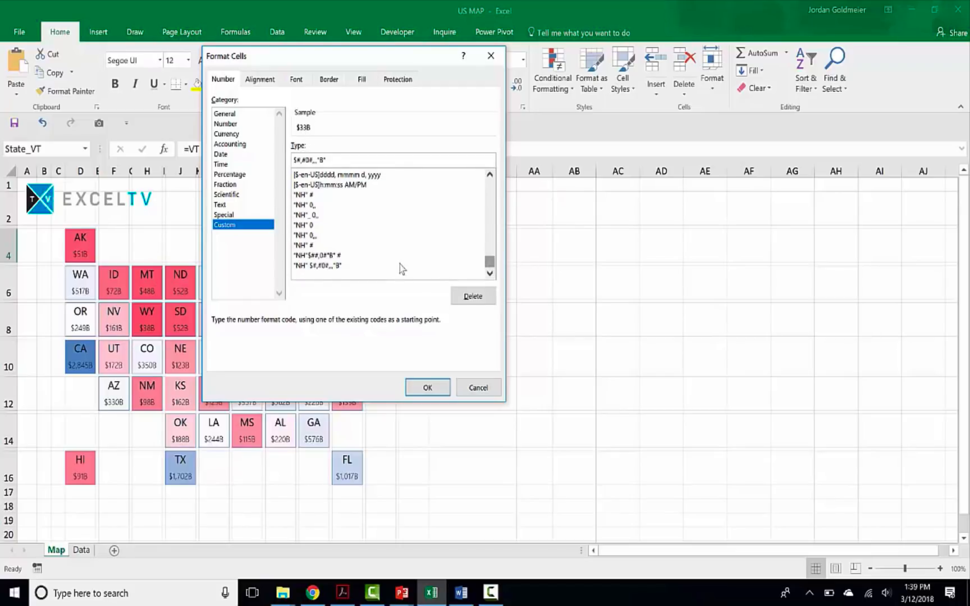
left_click(390, 265)
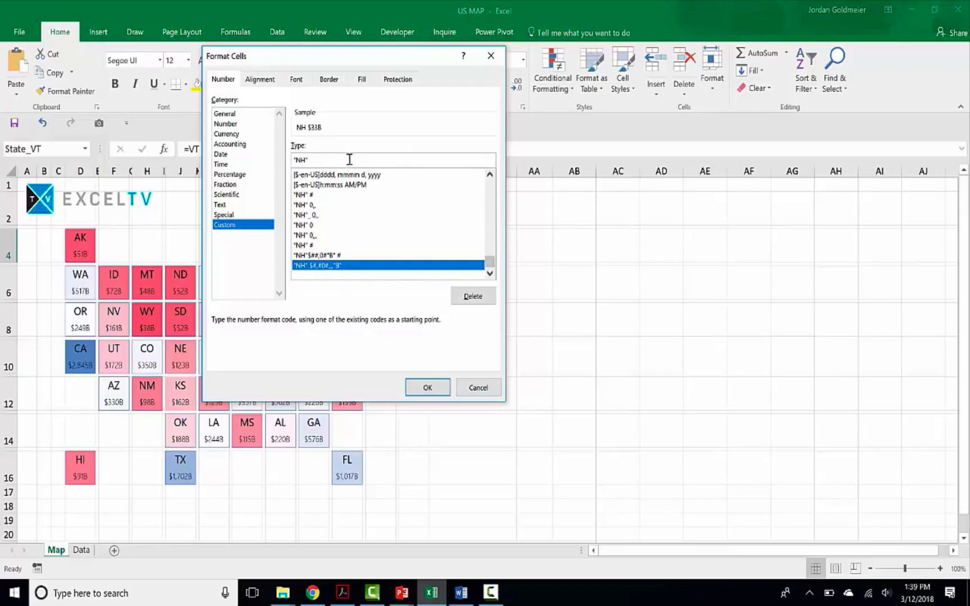
left_click(427, 387)
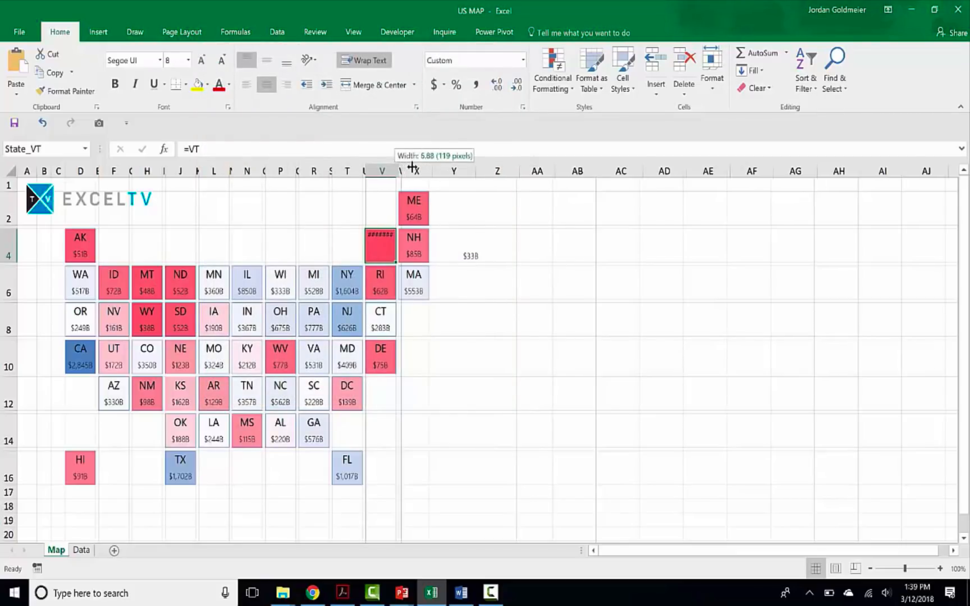
Widen column V so the VT cell fits its contents
left_click_drag(412, 171, 412, 171)
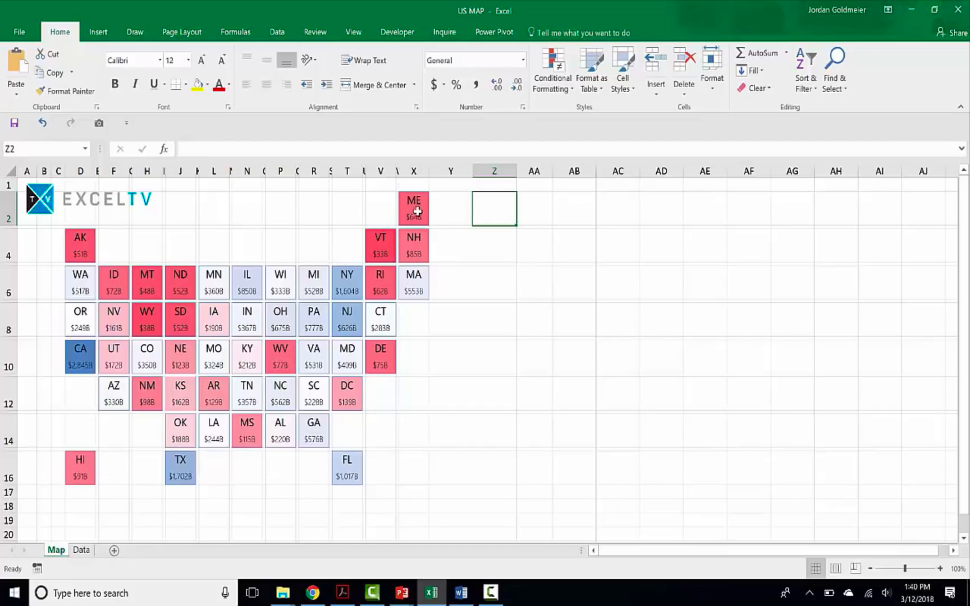
Drag Maine's $64B label right of the ME tile, then open and close Format Cells
left_click(413, 208)
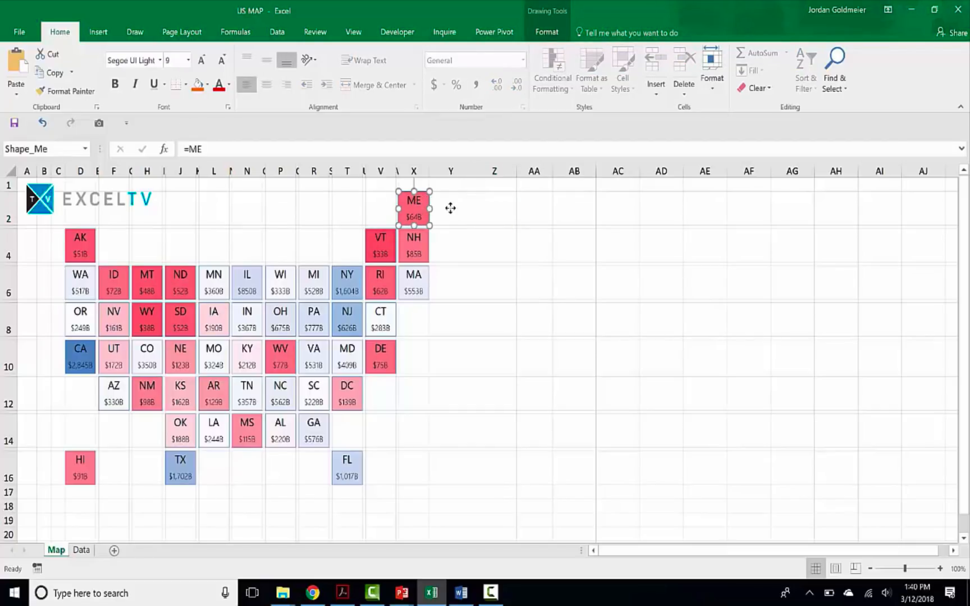
left_click_drag(413, 207, 462, 220)
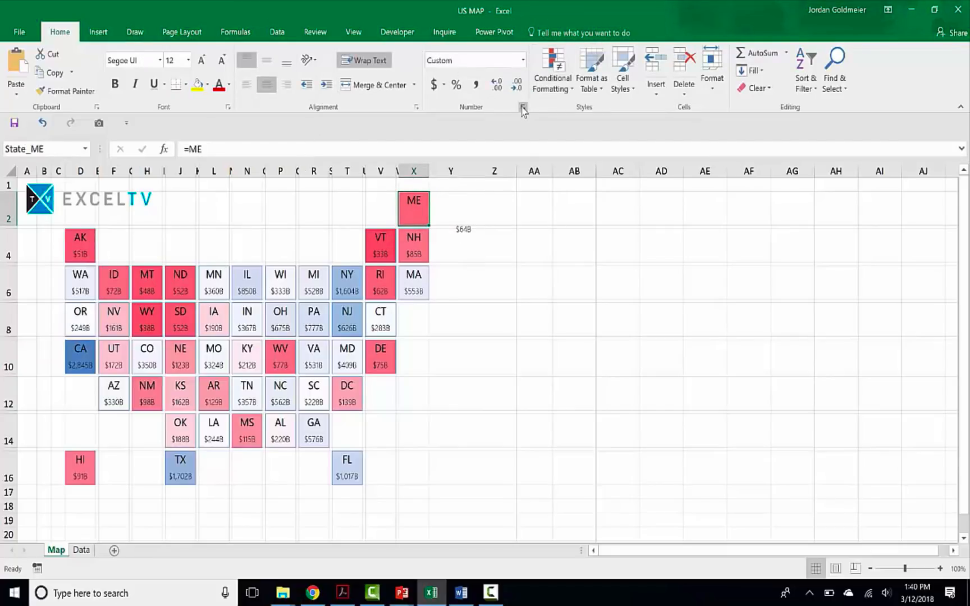
left_click(522, 107)
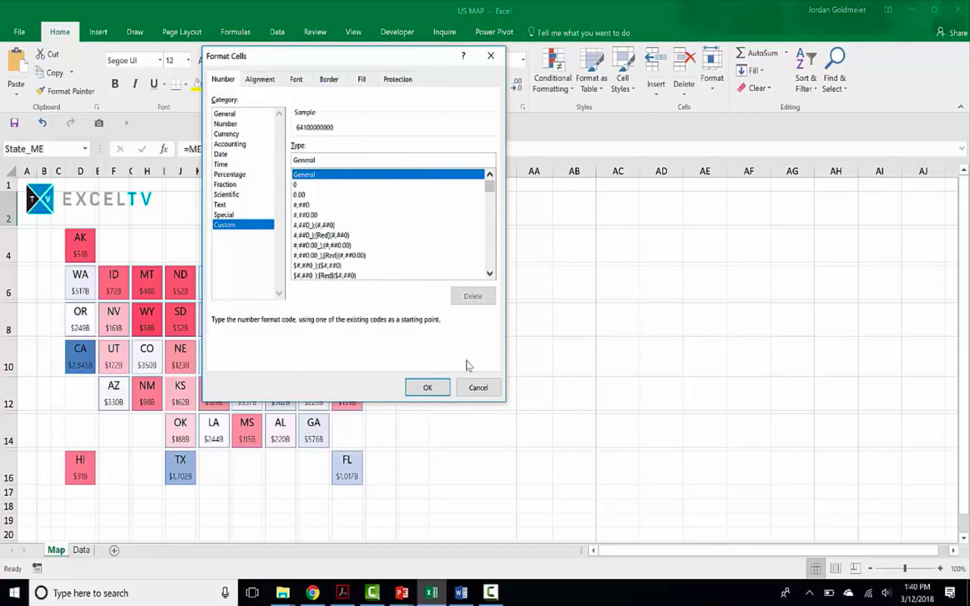
left_click(428, 388)
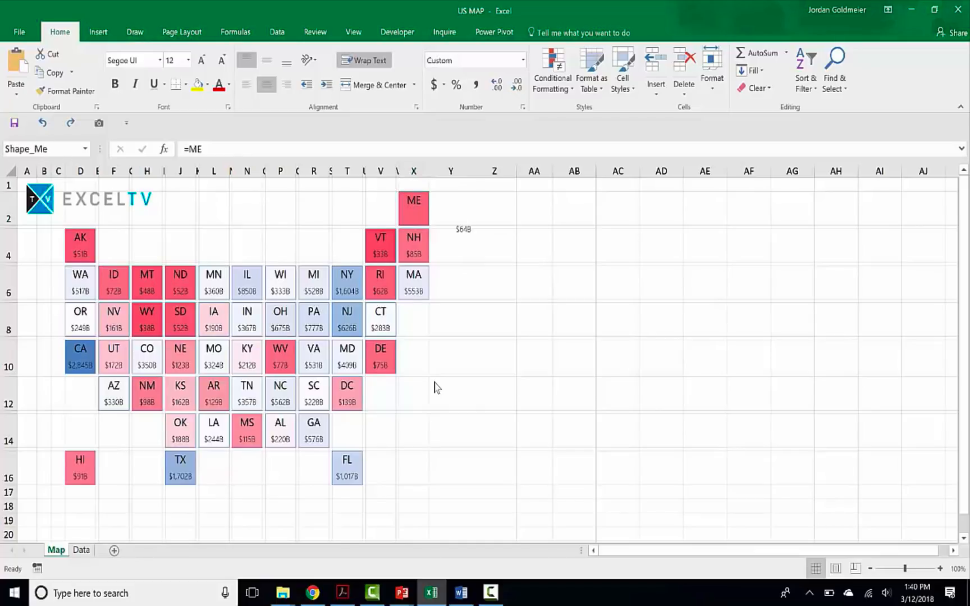
Restore Maine's $64B label onto the ME tile and reselect it
left_click(450, 394)
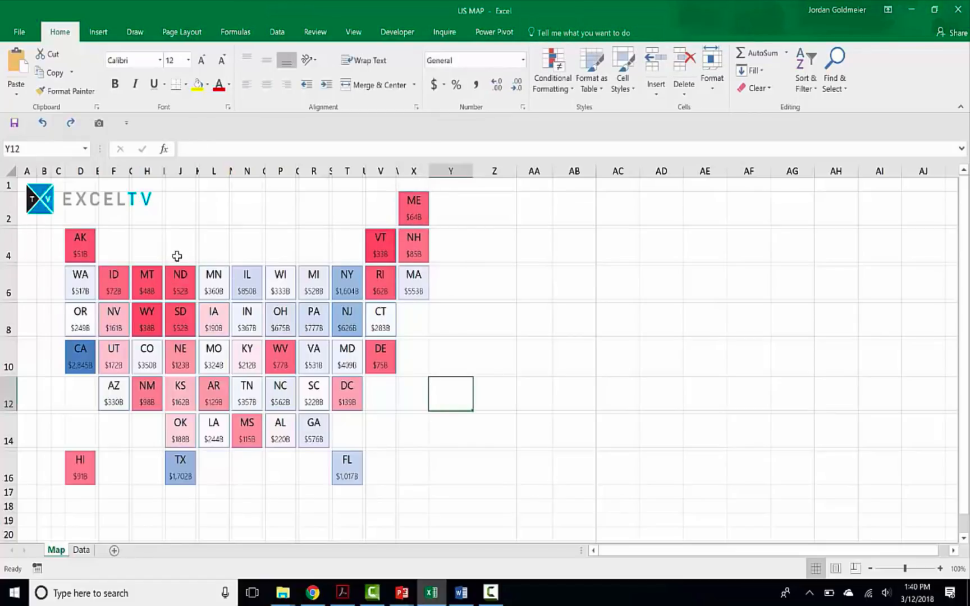
mouse_move(337, 390)
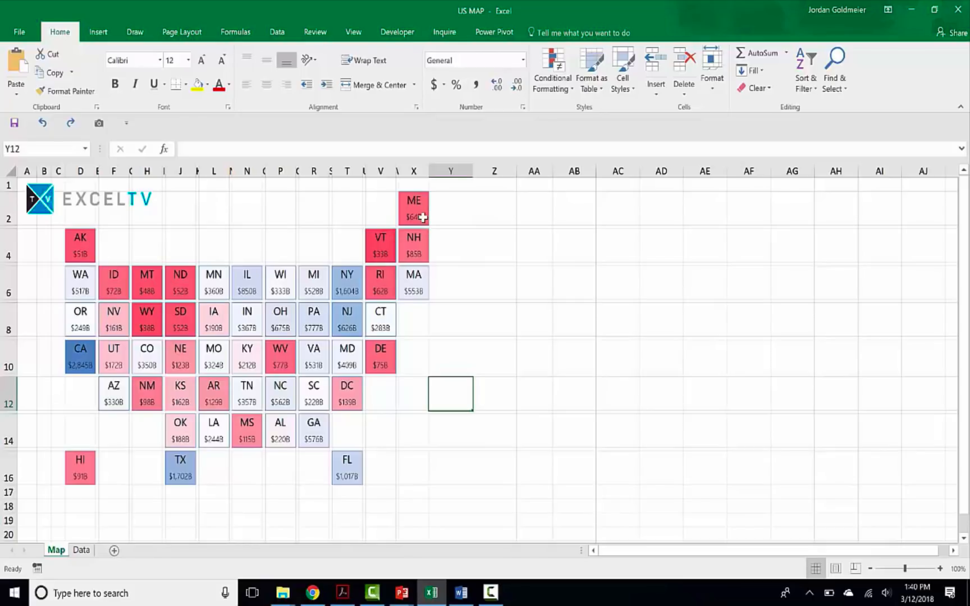
left_click(413, 207)
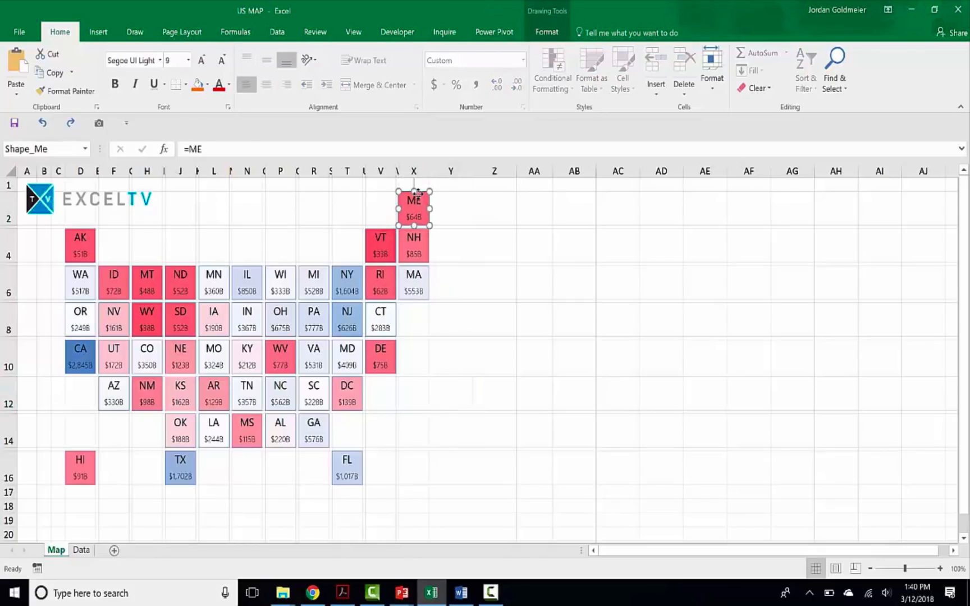